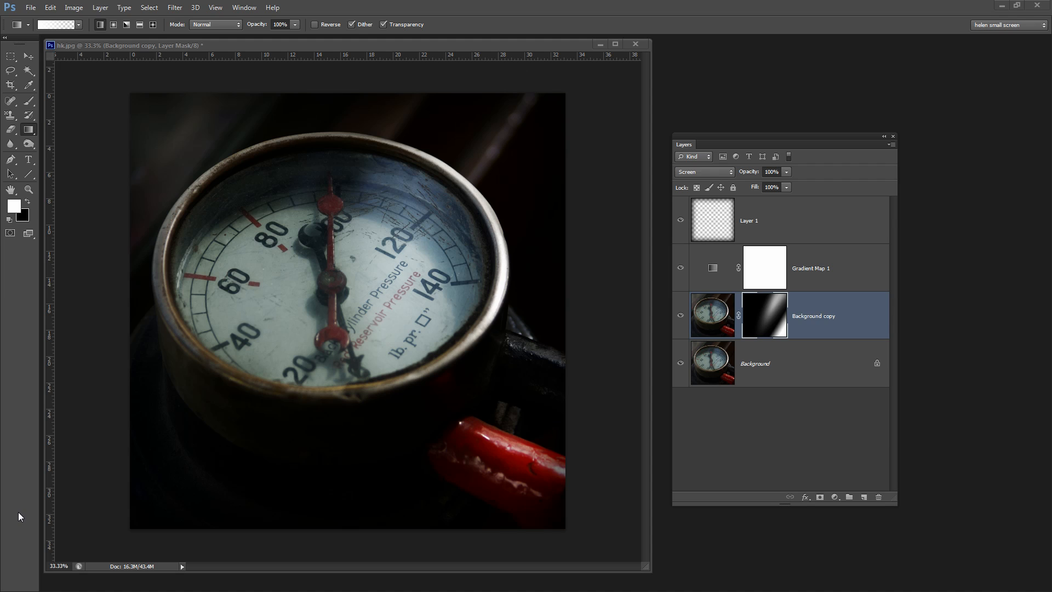
pyautogui.moveTo(525, 399)
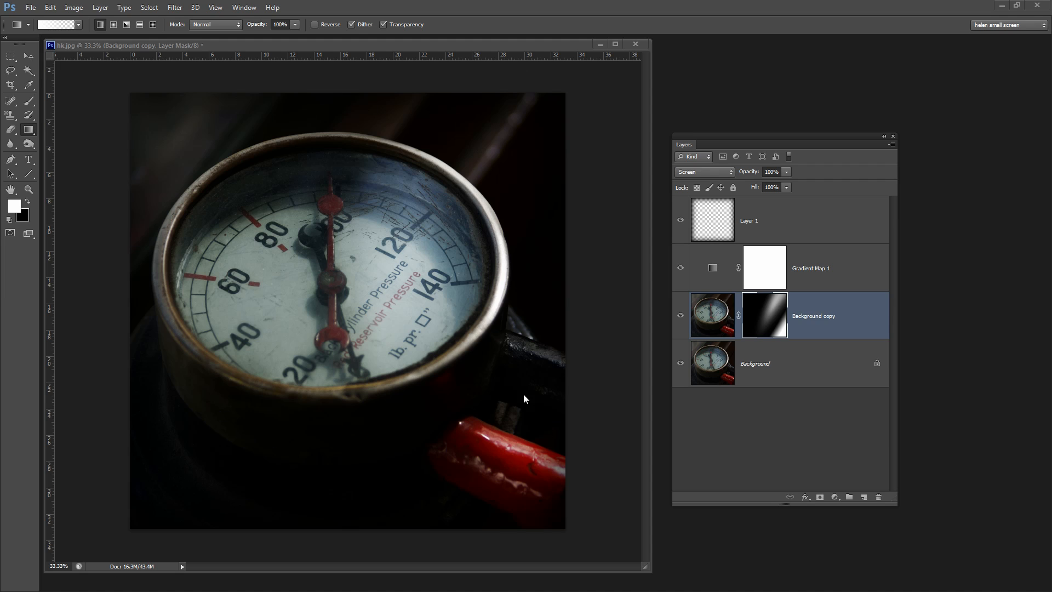
pyautogui.moveTo(514, 264)
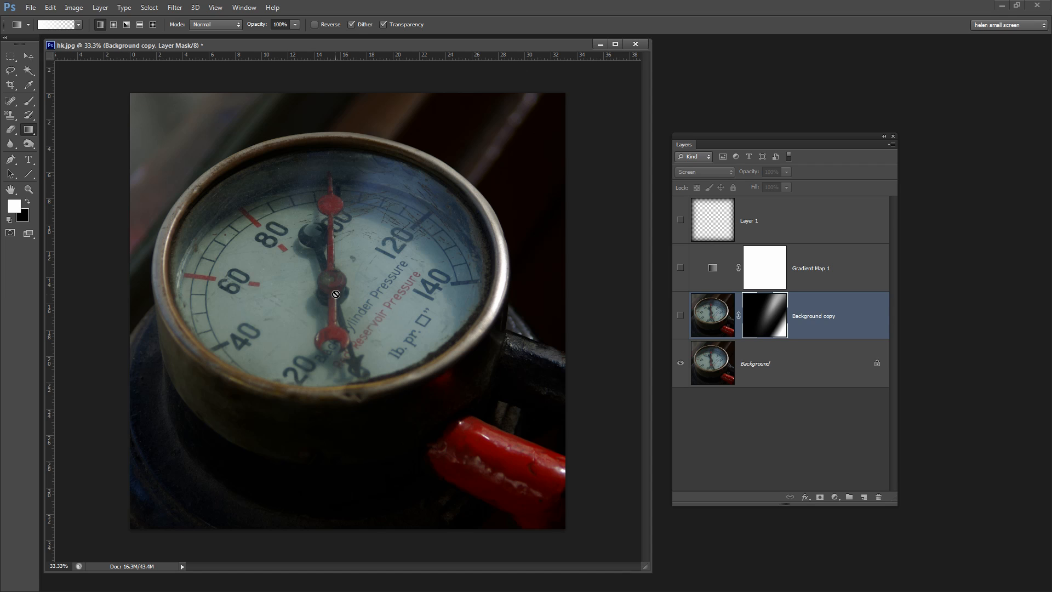
pyautogui.moveTo(486, 392)
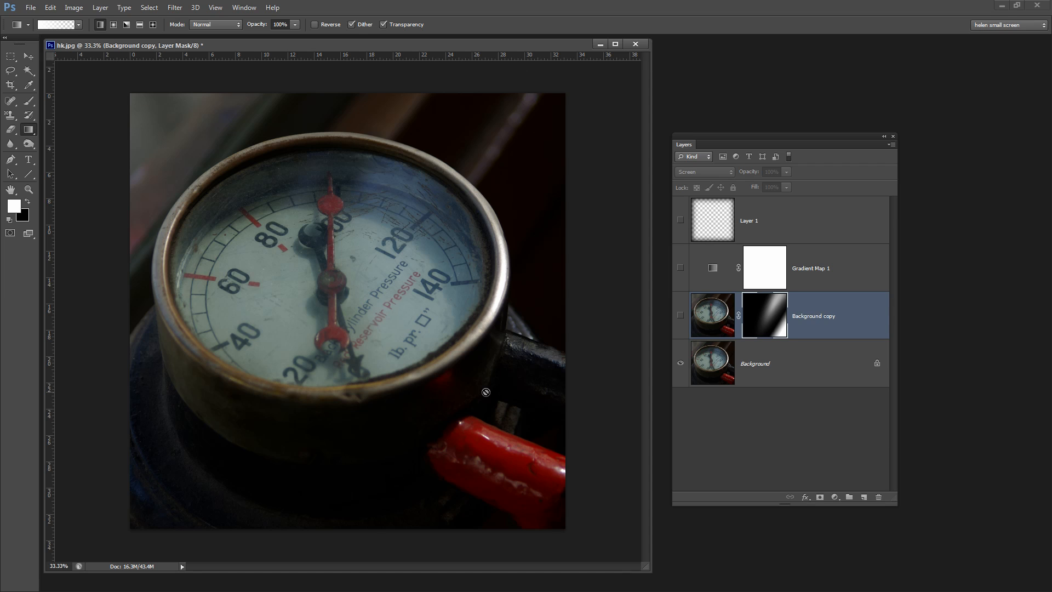
pyautogui.moveTo(661, 329)
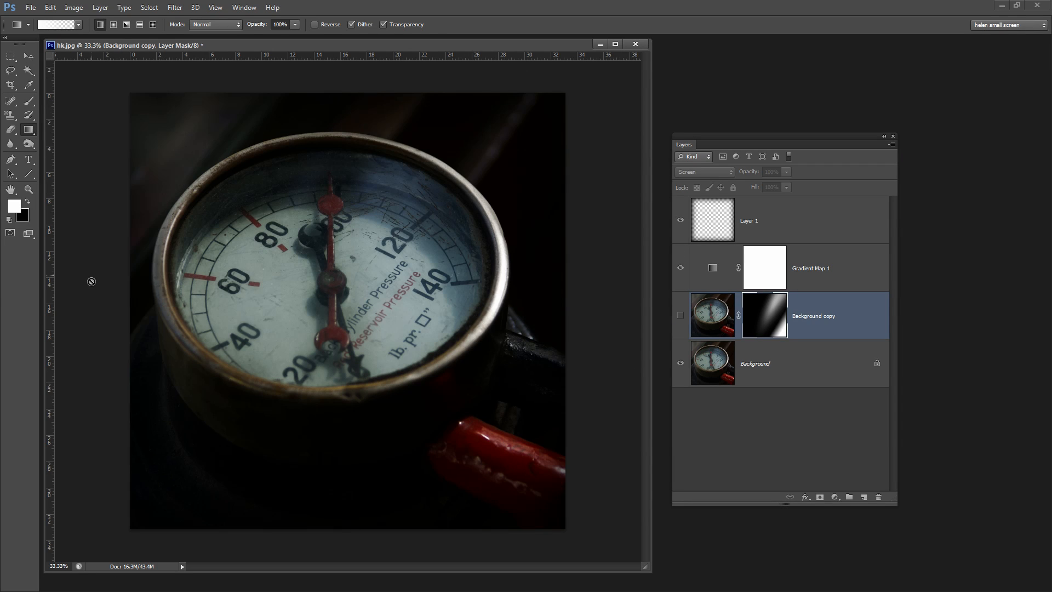
pyautogui.moveTo(477, 424)
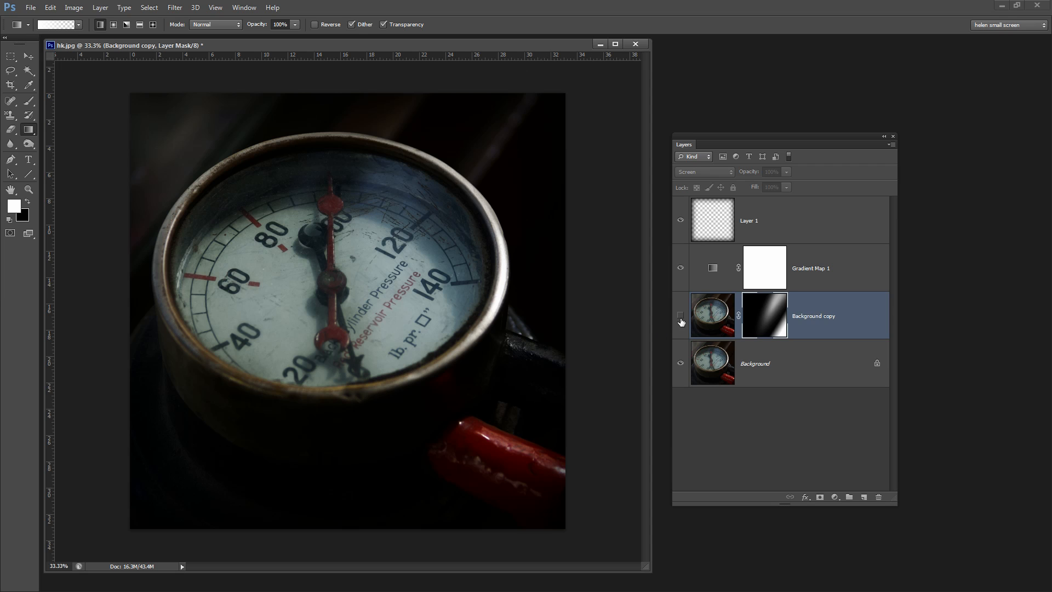
# Show the Background copy layer again, then switch to the unedited hk copy document.
pyautogui.click(680, 315)
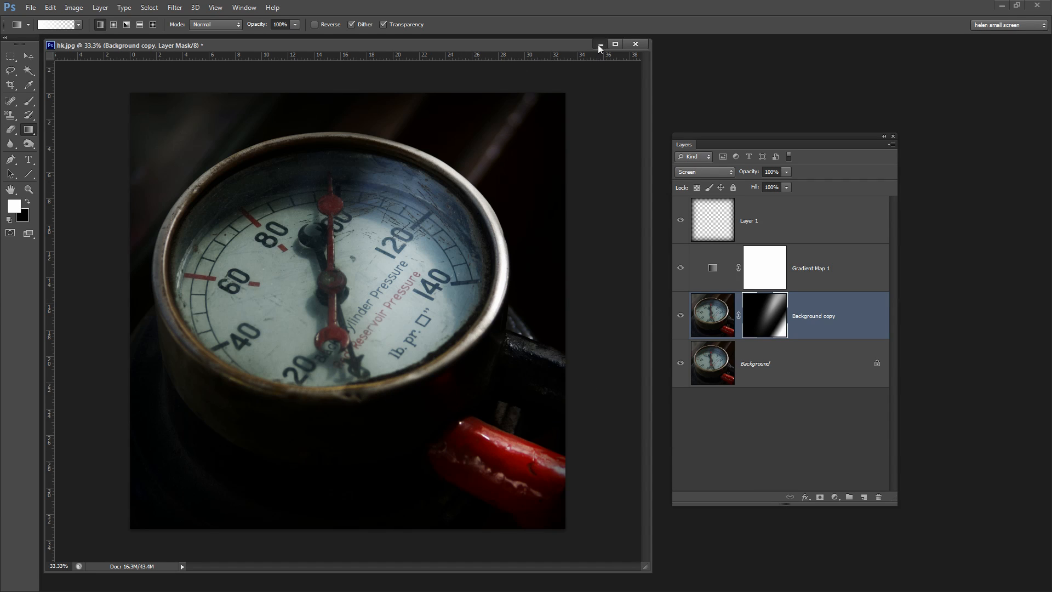
pyautogui.click(256, 8)
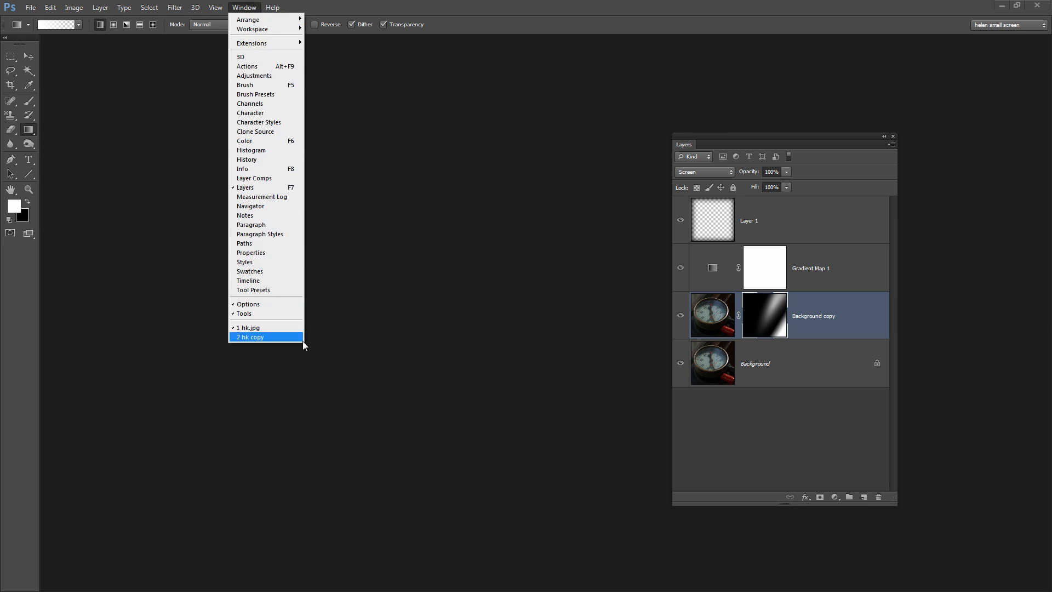
pyautogui.click(250, 336)
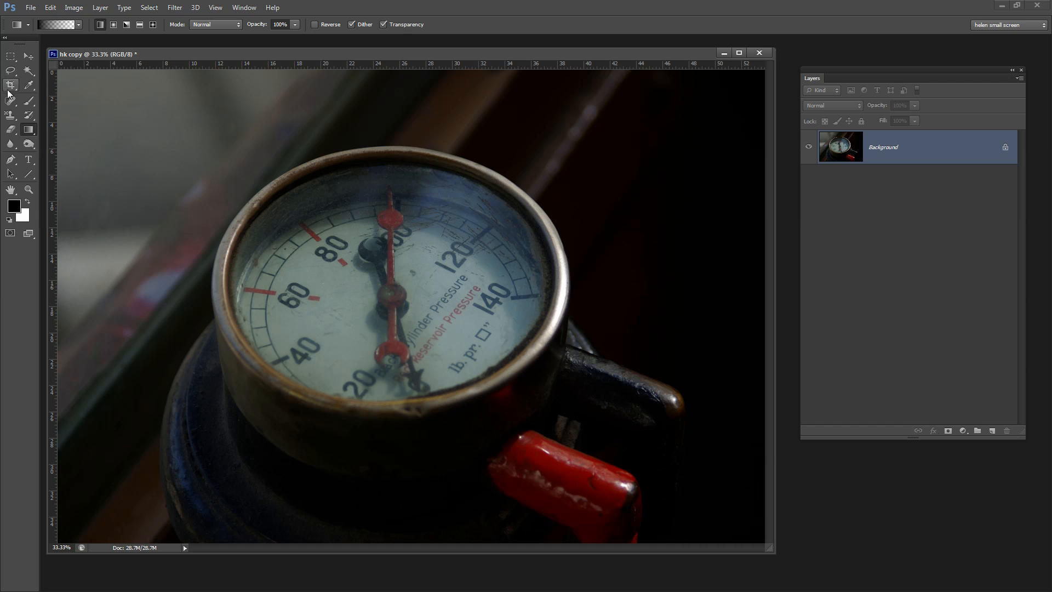
# Crop the gauge photo to a 1 x 1 square framing the dial and commit it.
pyautogui.click(9, 85)
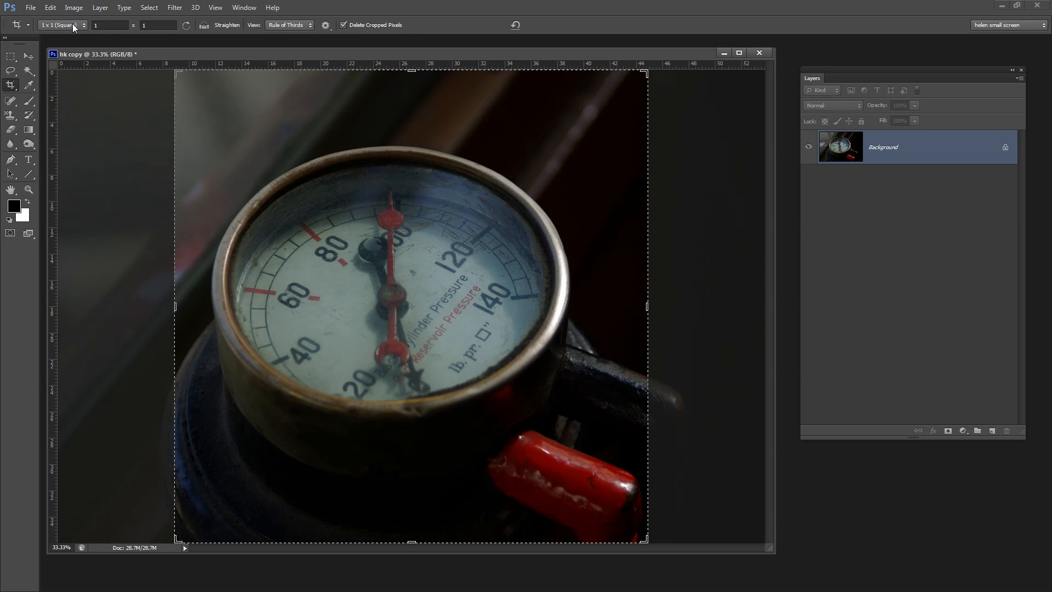
pyautogui.click(80, 25)
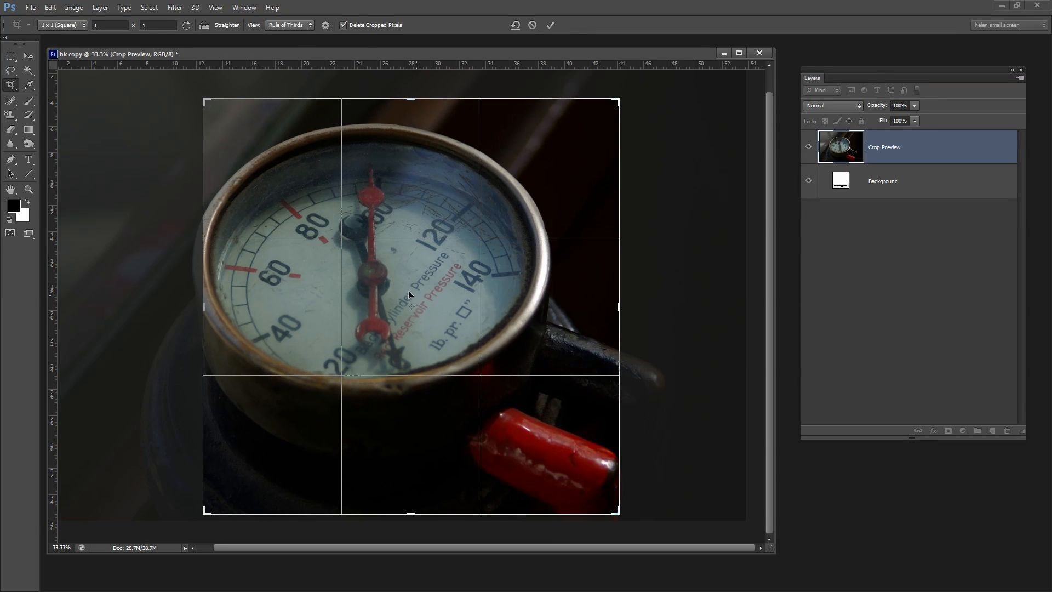
pyautogui.moveTo(616, 97); pyautogui.dragTo(639, 85)
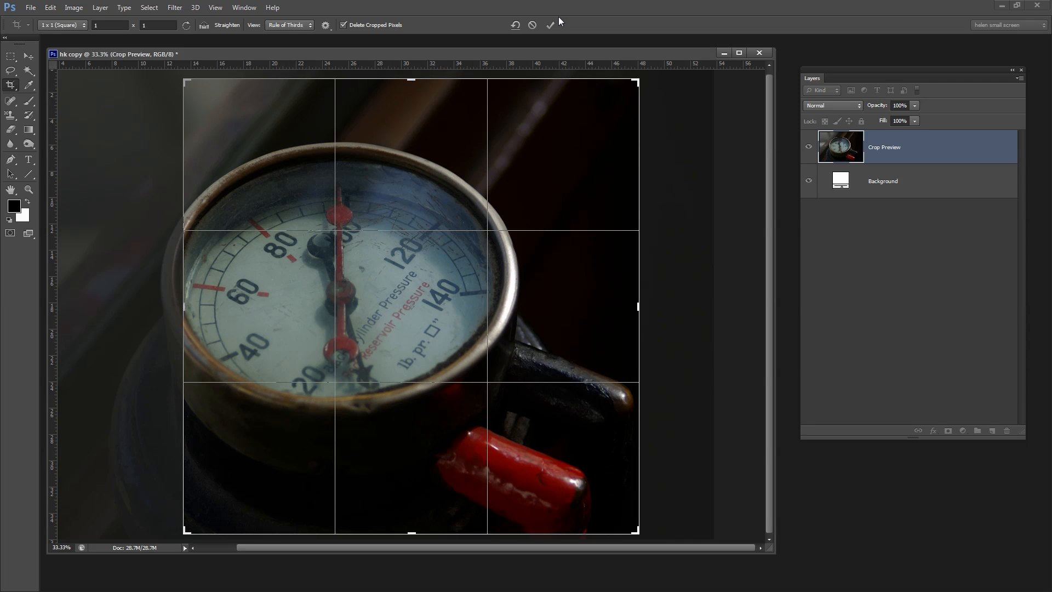
pyautogui.click(553, 24)
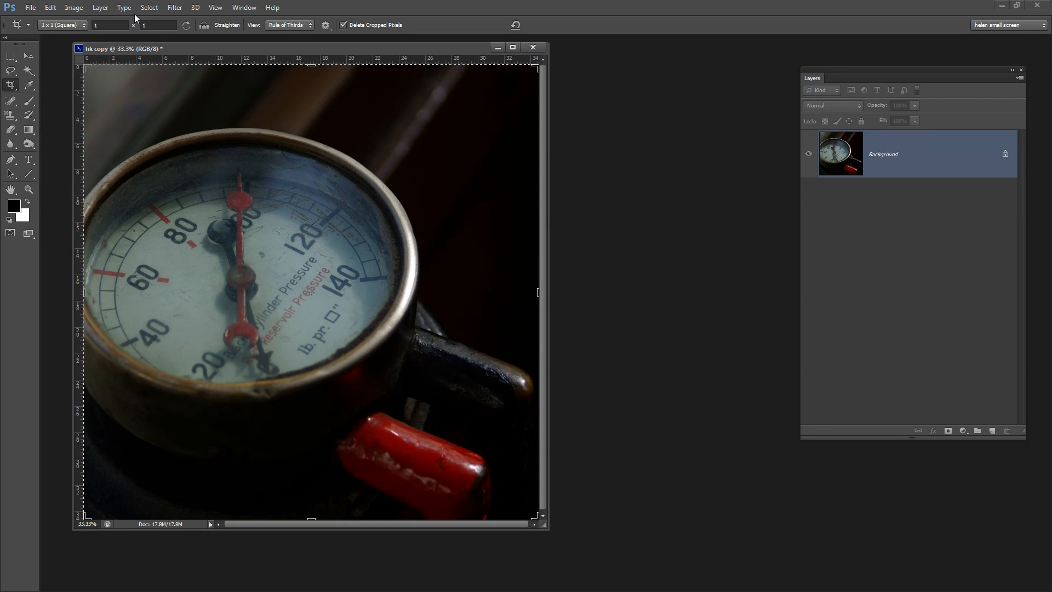
# Add a Black, White Gradient Map adjustment layer, then collapse its Properties panel.
pyautogui.click(100, 8)
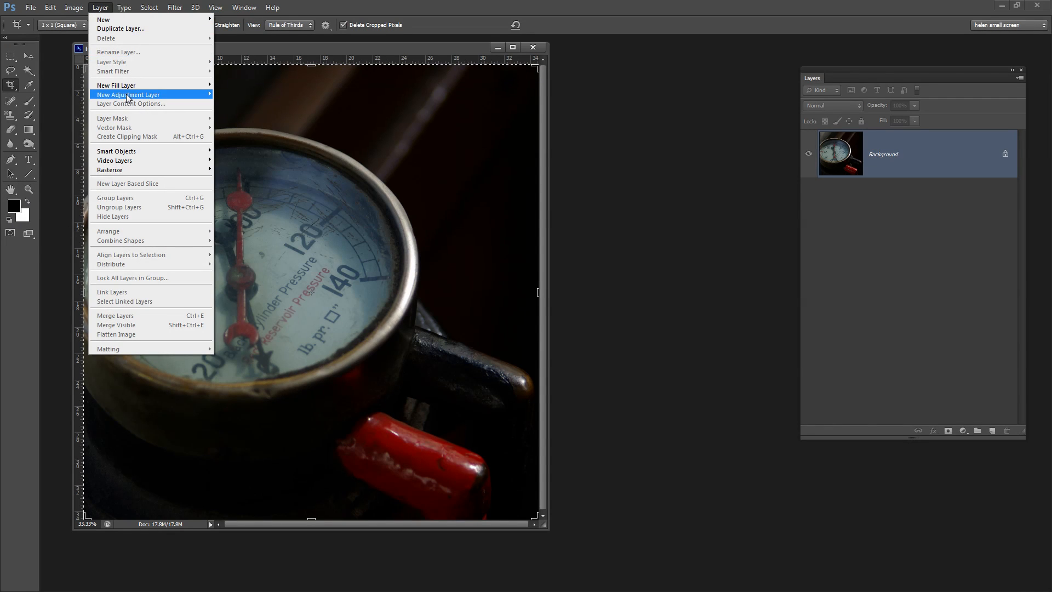
pyautogui.moveTo(127, 95)
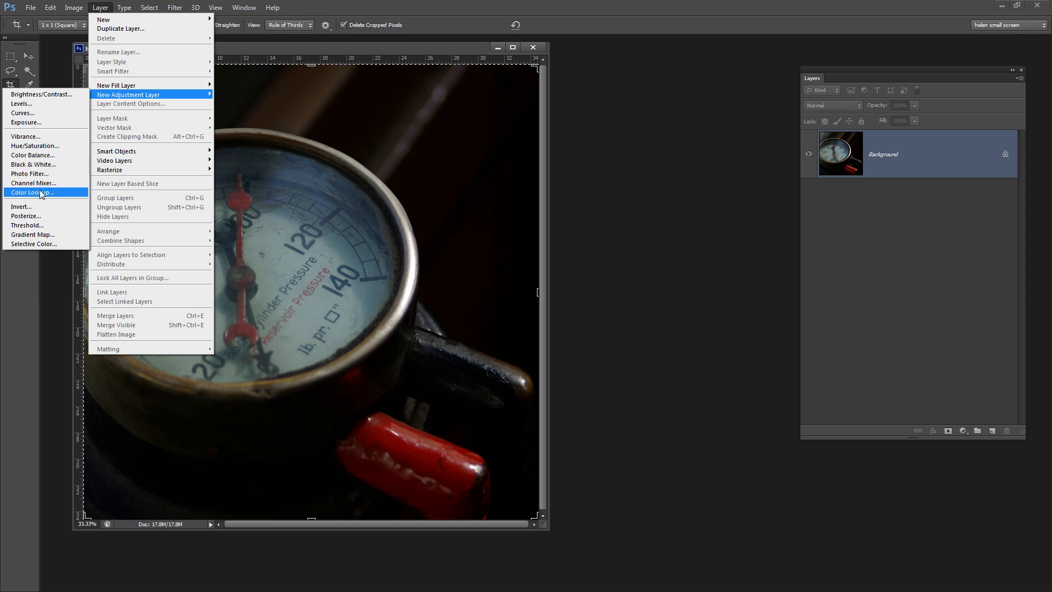
pyautogui.click(32, 235)
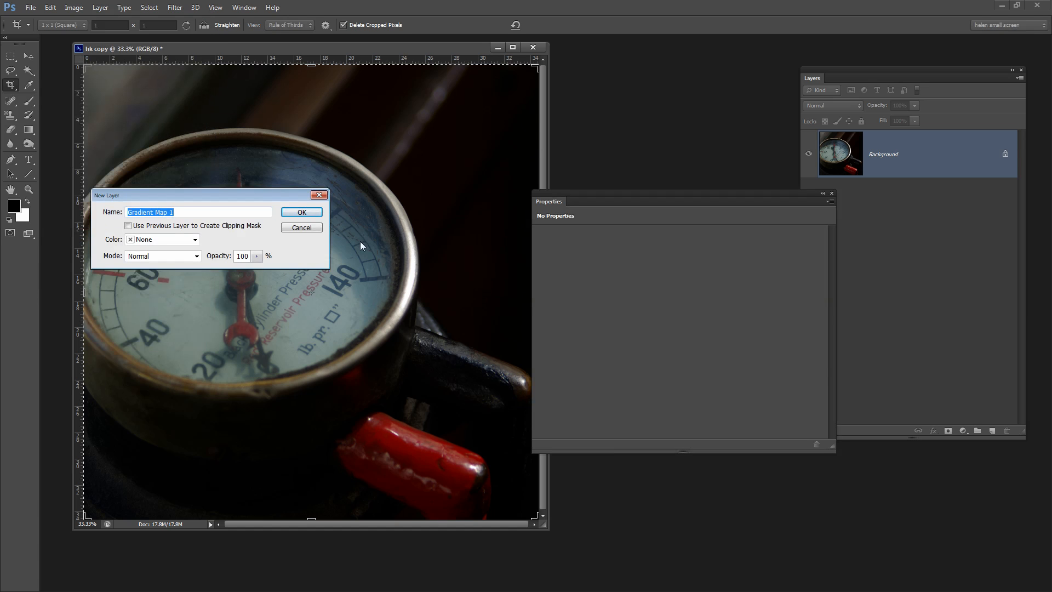
pyautogui.click(302, 212)
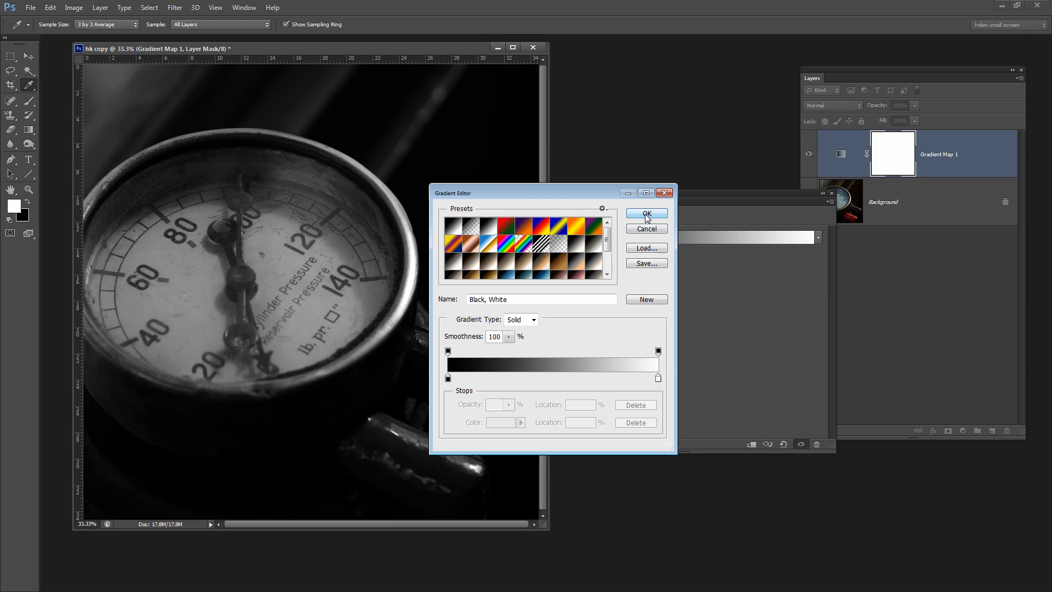
pyautogui.click(647, 213)
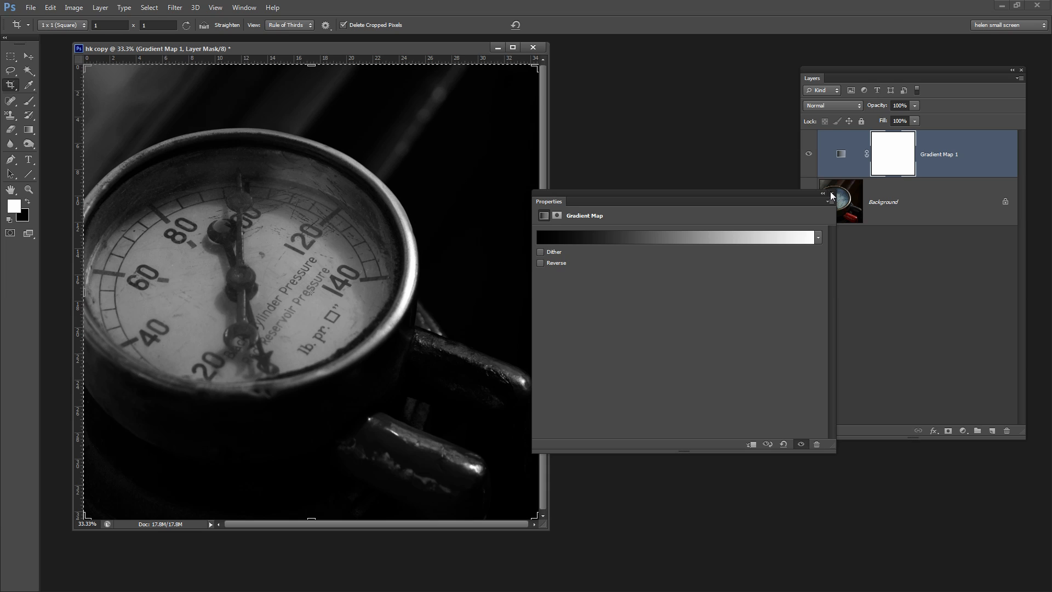
pyautogui.click(822, 194)
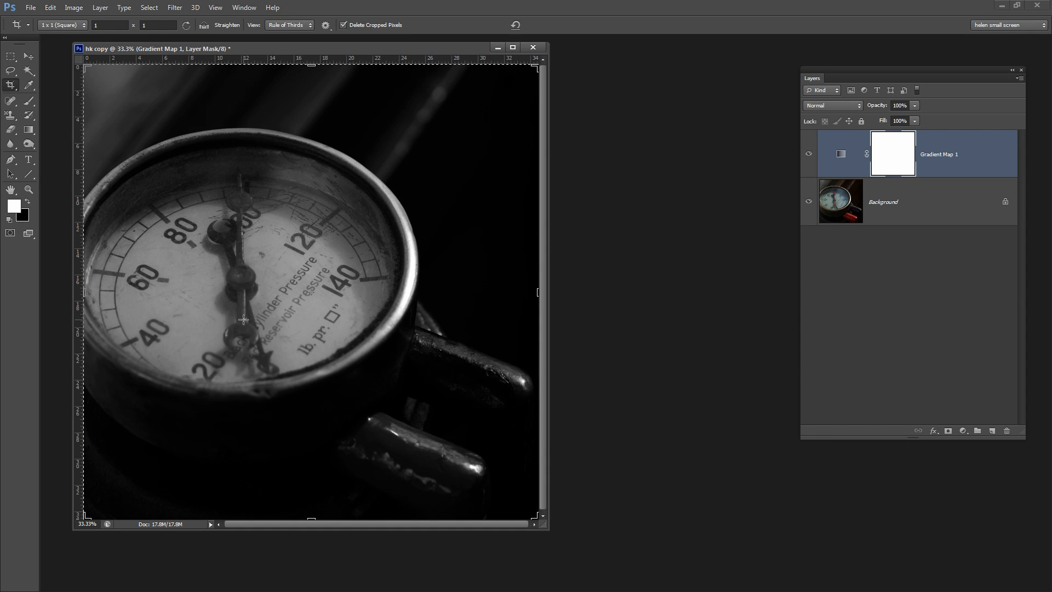
# Set the Gradient Map 1 layer to Overlay blending at 86% opacity.
pyautogui.click(857, 105)
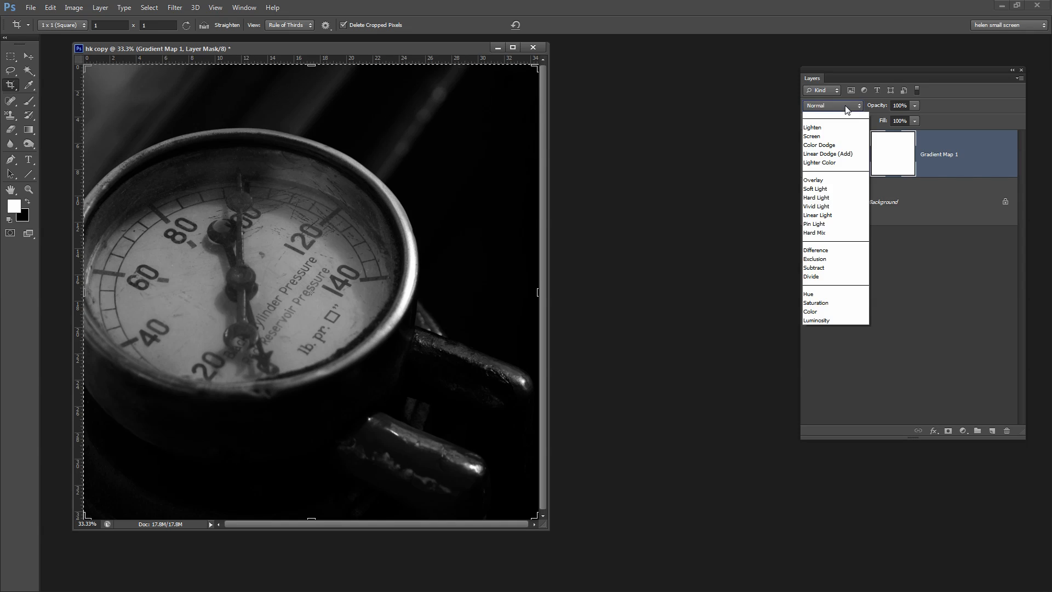
pyautogui.click(813, 180)
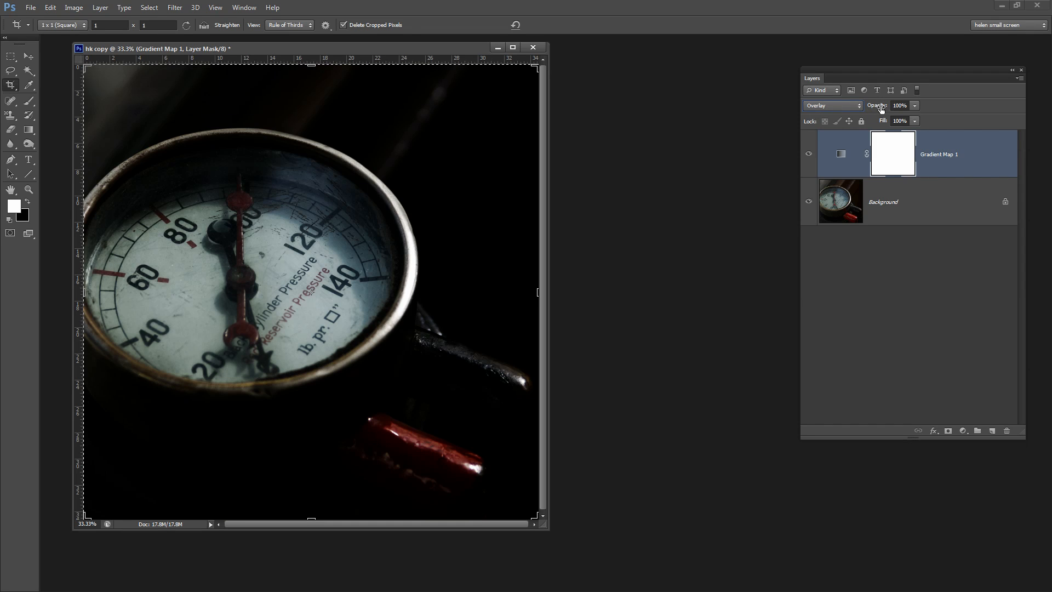
pyautogui.click(900, 105)
pyautogui.write('86')
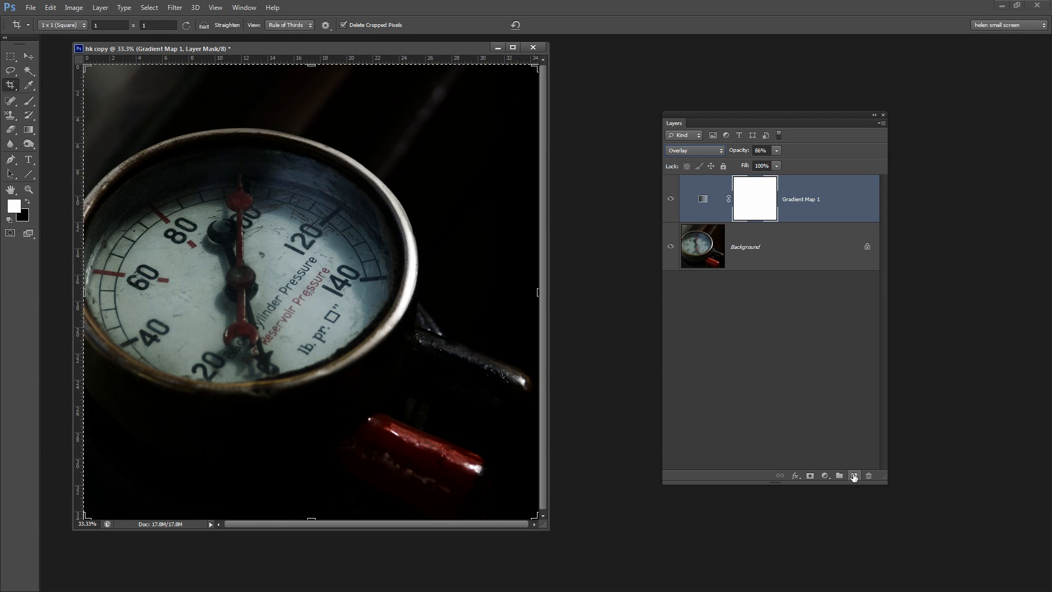
# Add Layer 1, select an inset rectangle, invert it, and reset colours to black and white.
pyautogui.click(854, 476)
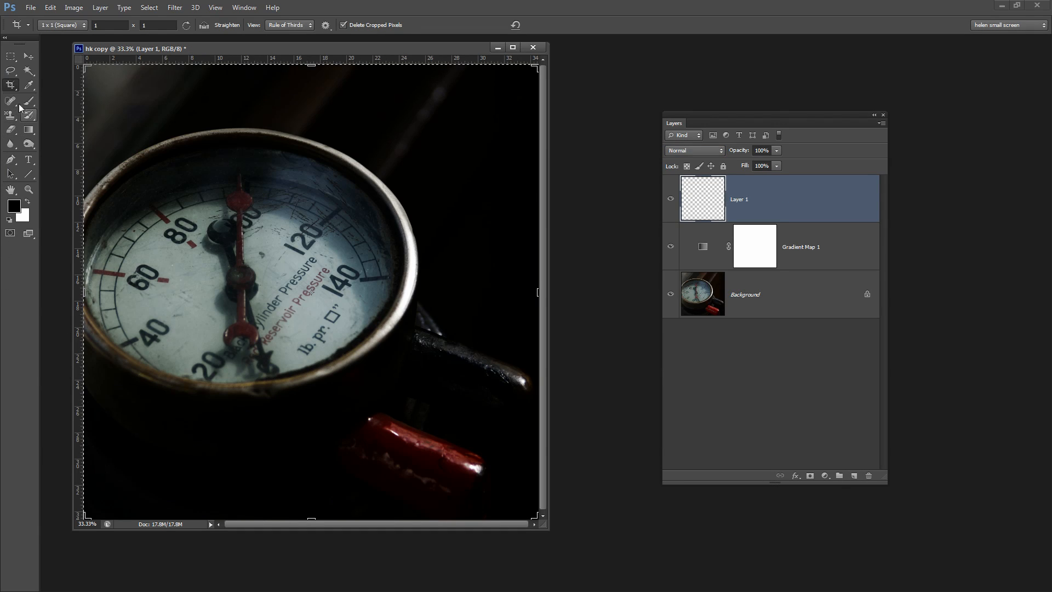
pyautogui.click(10, 55)
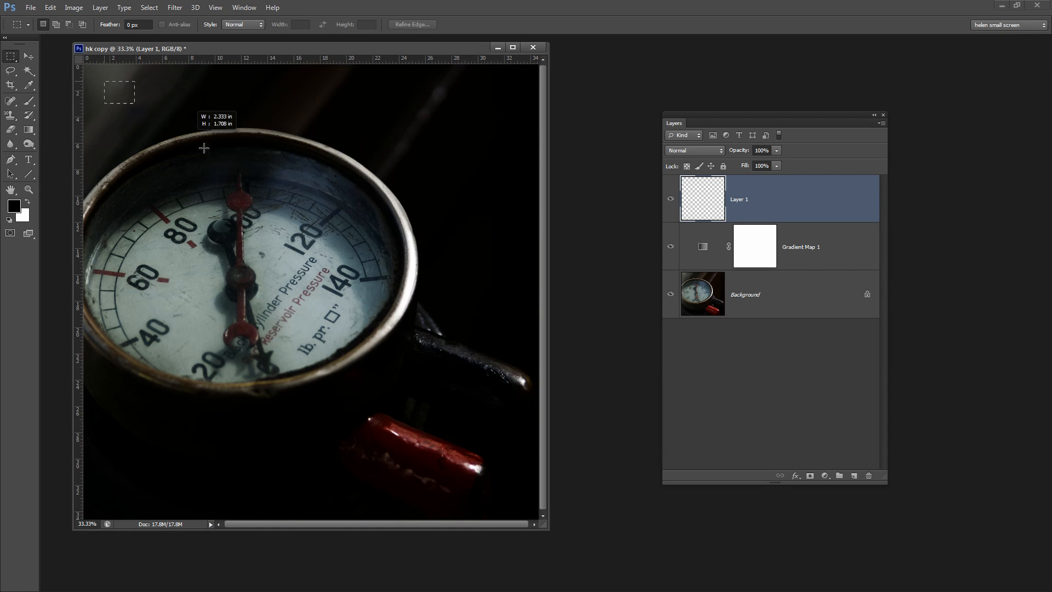
pyautogui.moveTo(104, 83); pyautogui.dragTo(516, 502)
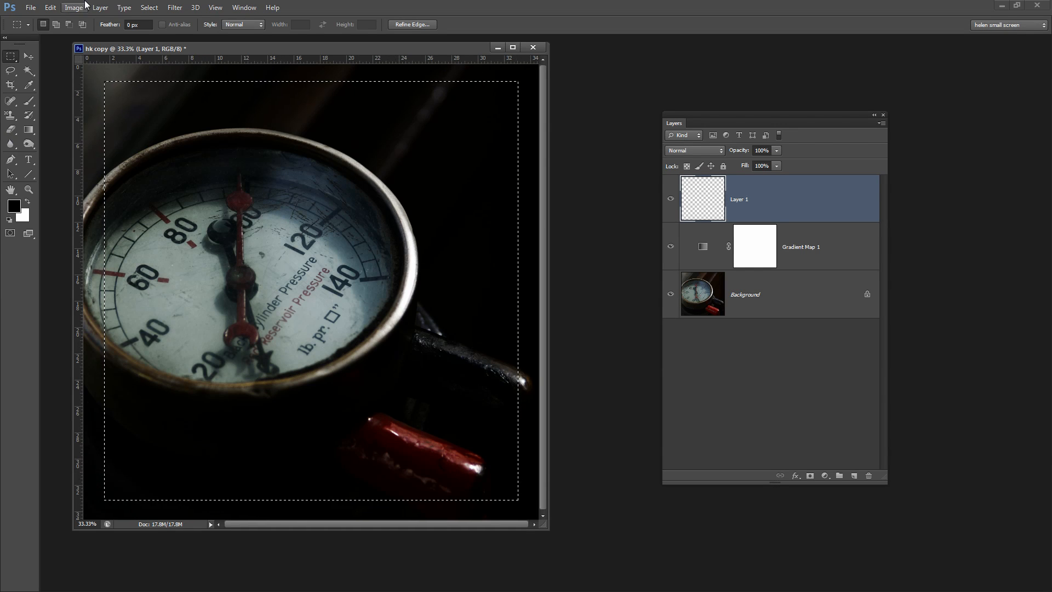
pyautogui.click(148, 7)
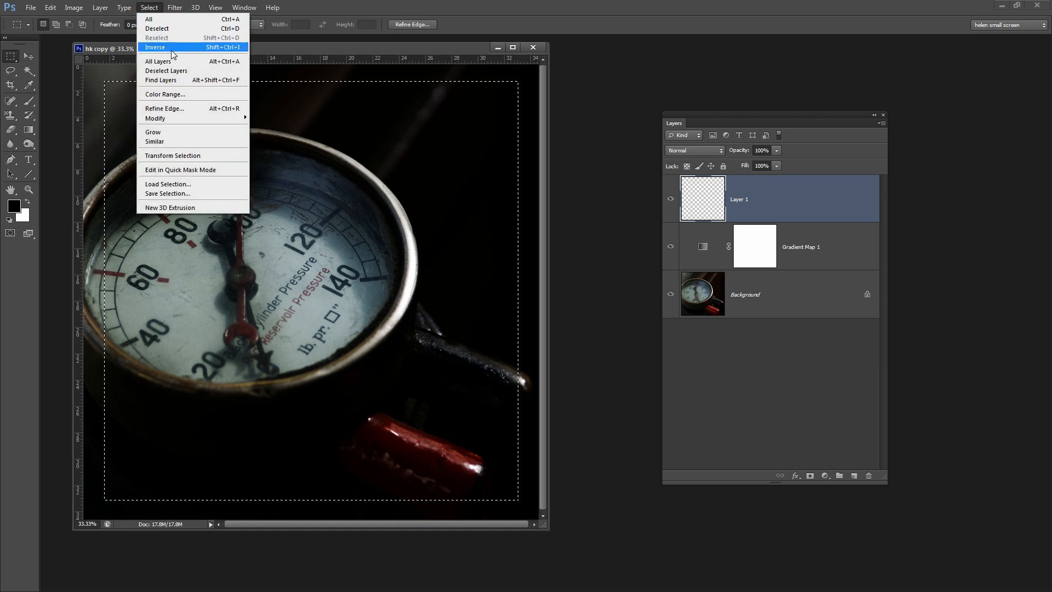
pyautogui.click(159, 47)
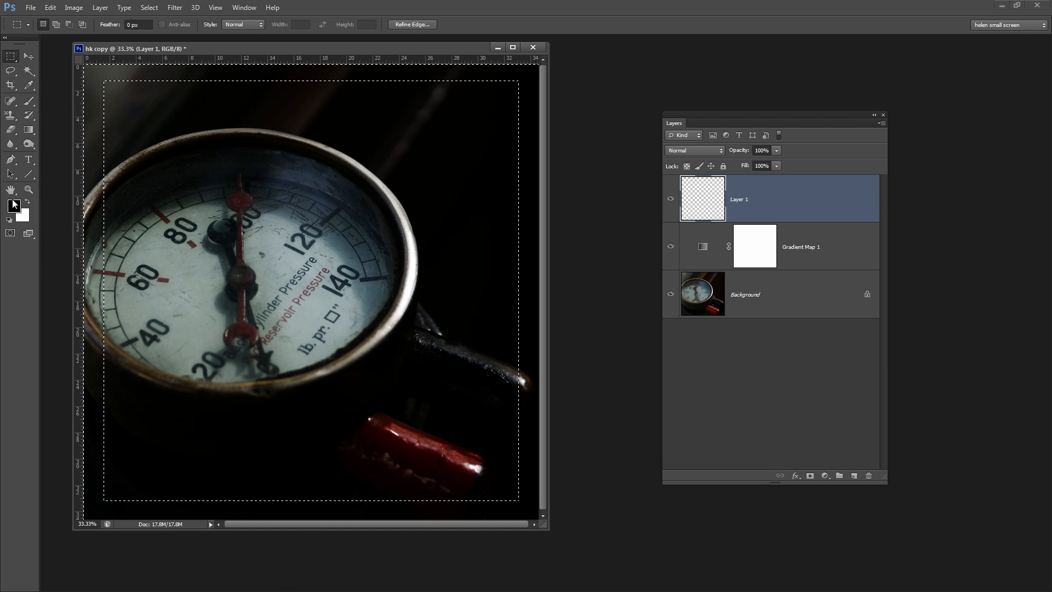
pyautogui.click(26, 129)
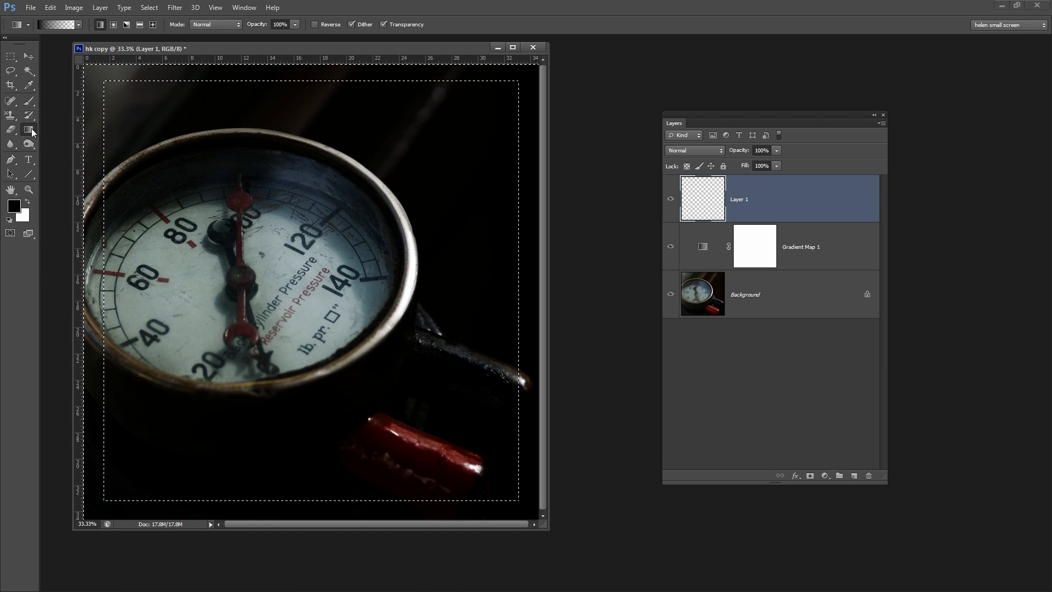
# Pick the Paint Bucket to fill the inverted border with black.
pyautogui.click(27, 129)
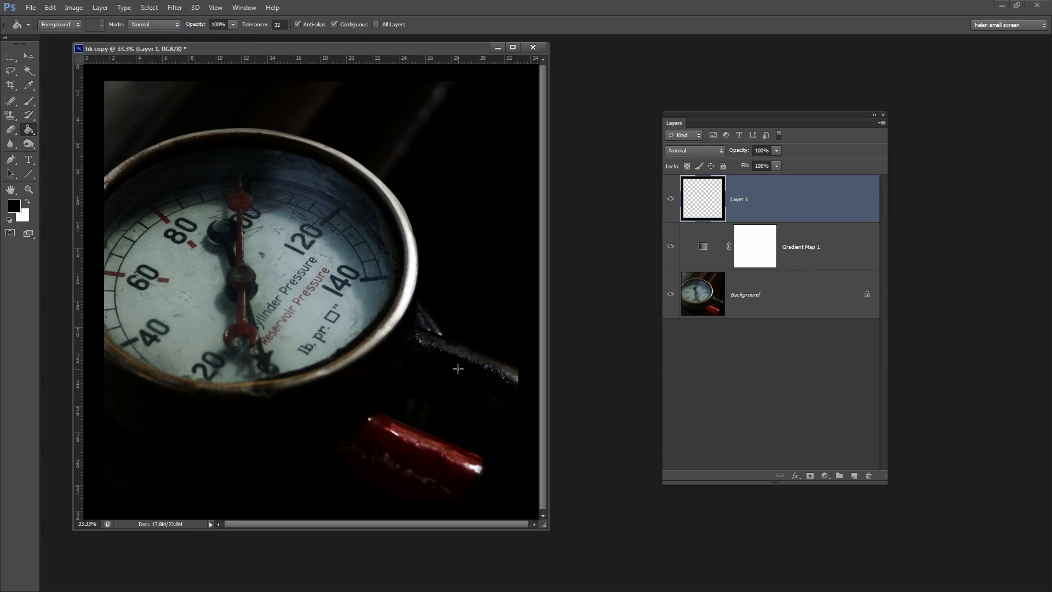
pyautogui.moveTo(435, 304)
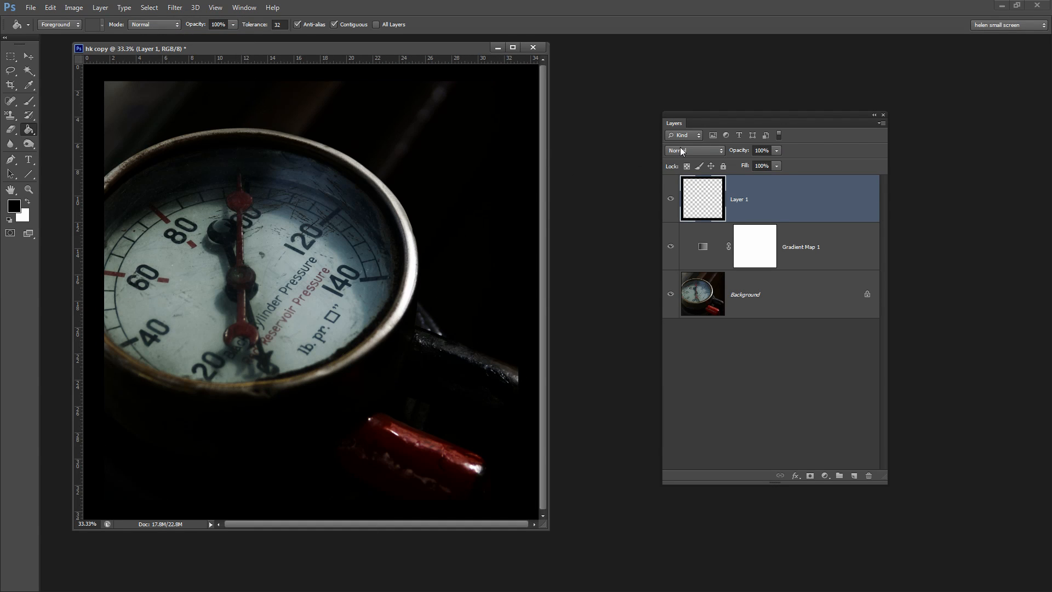
# Set Layer 1's blend mode to Multiply.
pyautogui.click(694, 150)
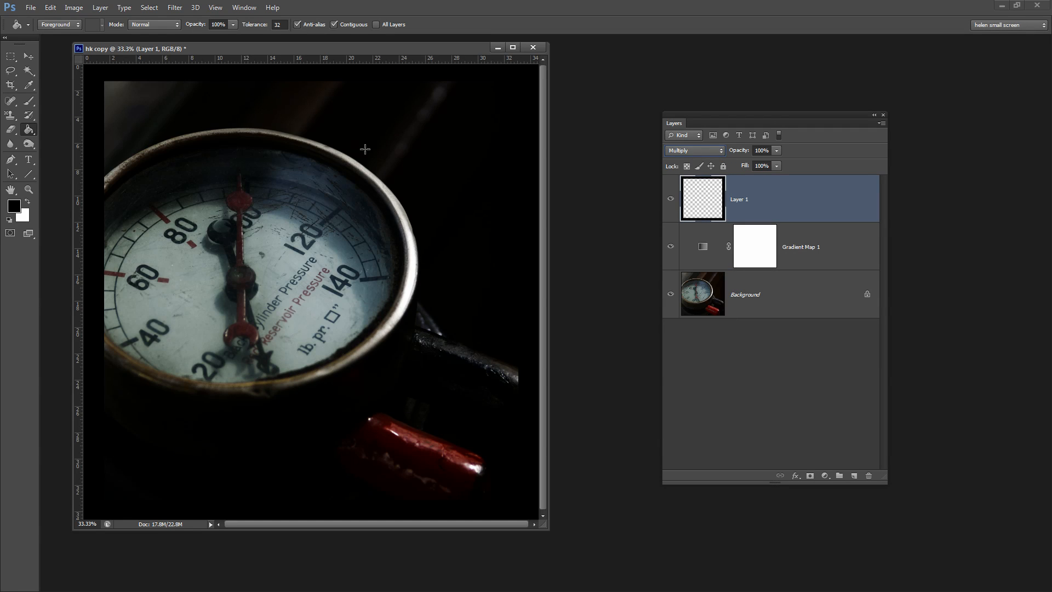
pyautogui.moveTo(685, 128)
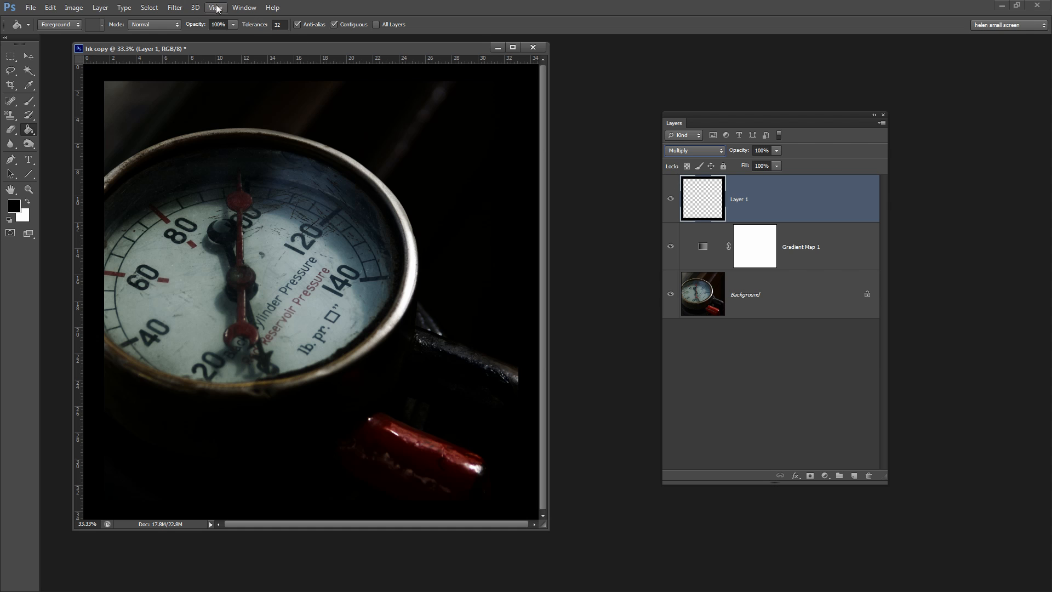
# Apply a Gaussian Blur with a radius of about 175 px to Layer 1.
pyautogui.click(171, 7)
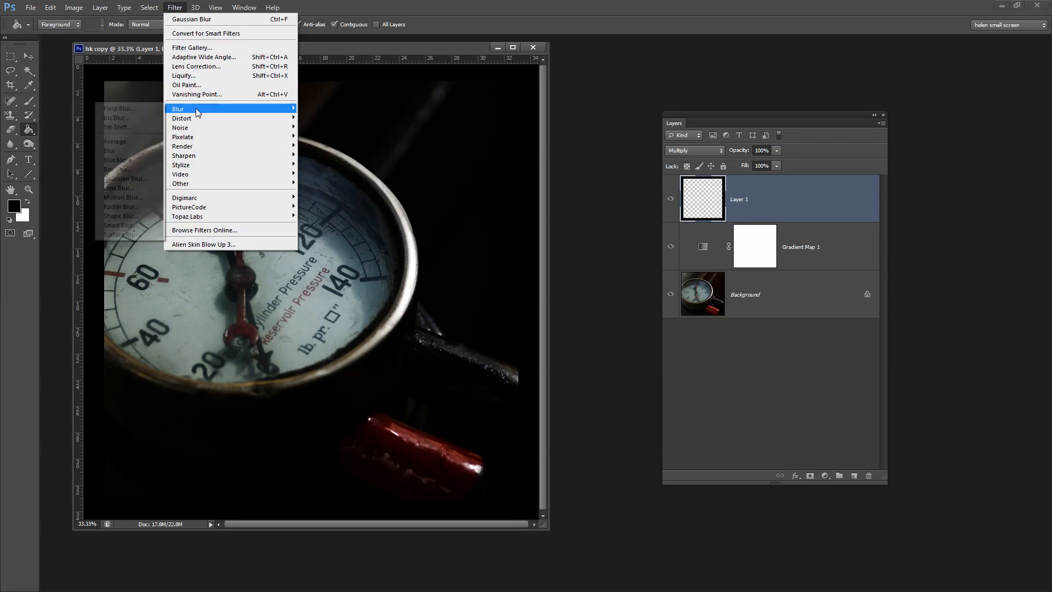
pyautogui.click(125, 178)
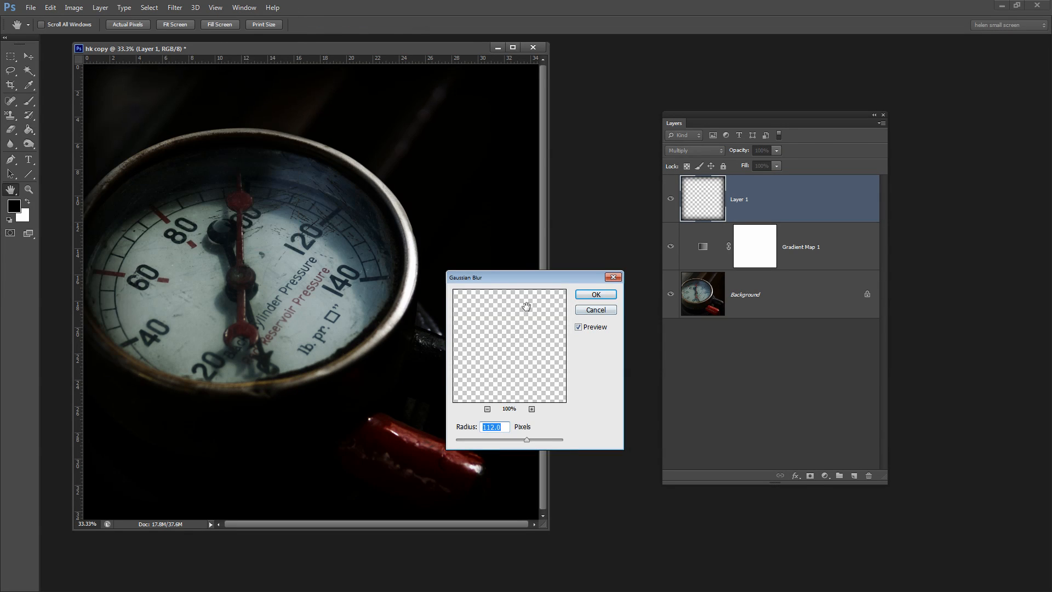
pyautogui.moveTo(468, 278); pyautogui.dragTo(554, 237)
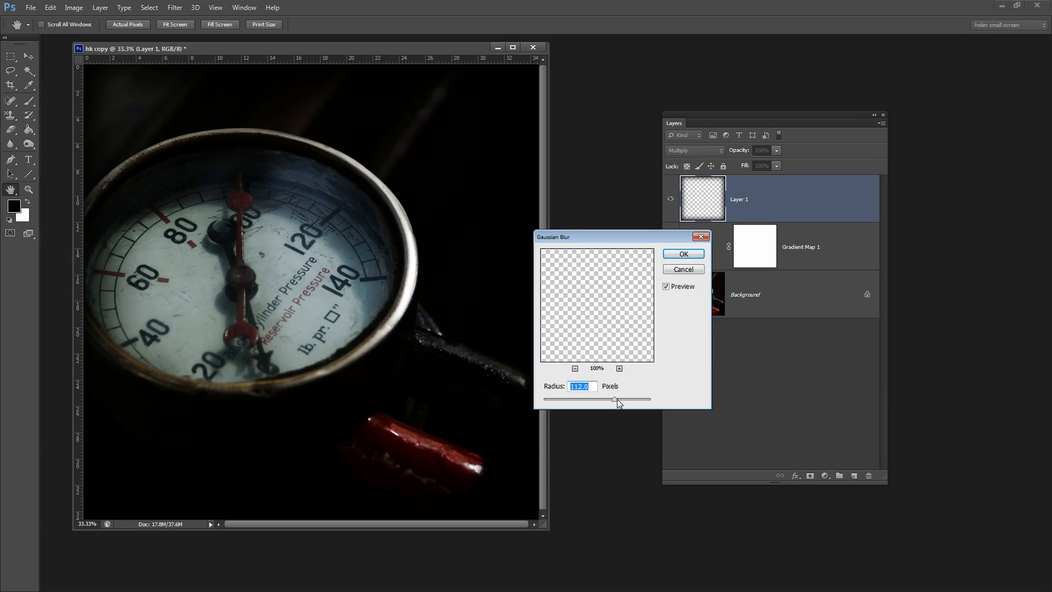
pyautogui.moveTo(617, 400); pyautogui.dragTo(646, 399)
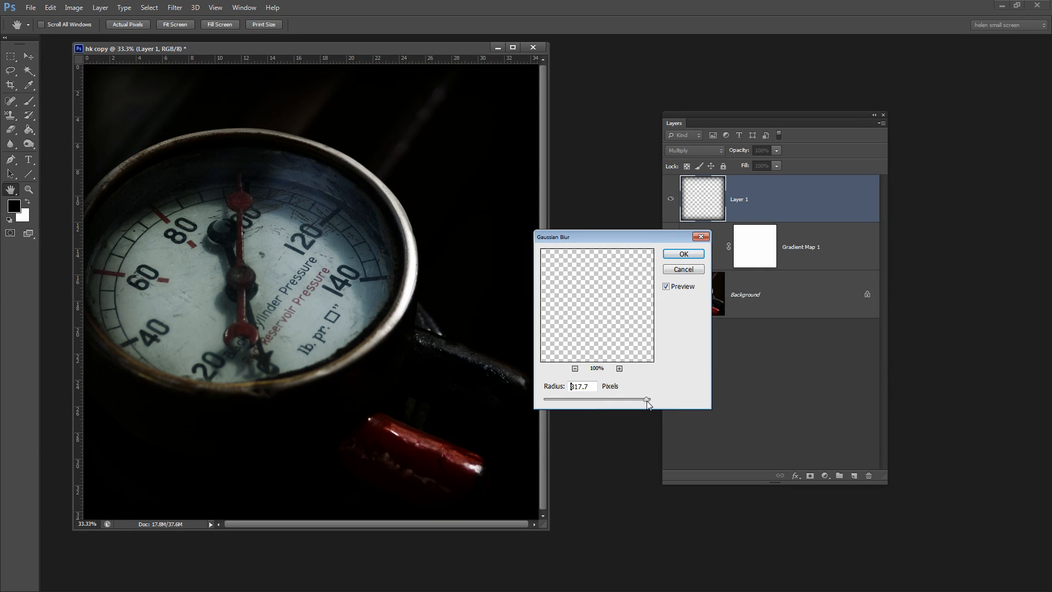
pyautogui.moveTo(646, 400); pyautogui.dragTo(622, 400)
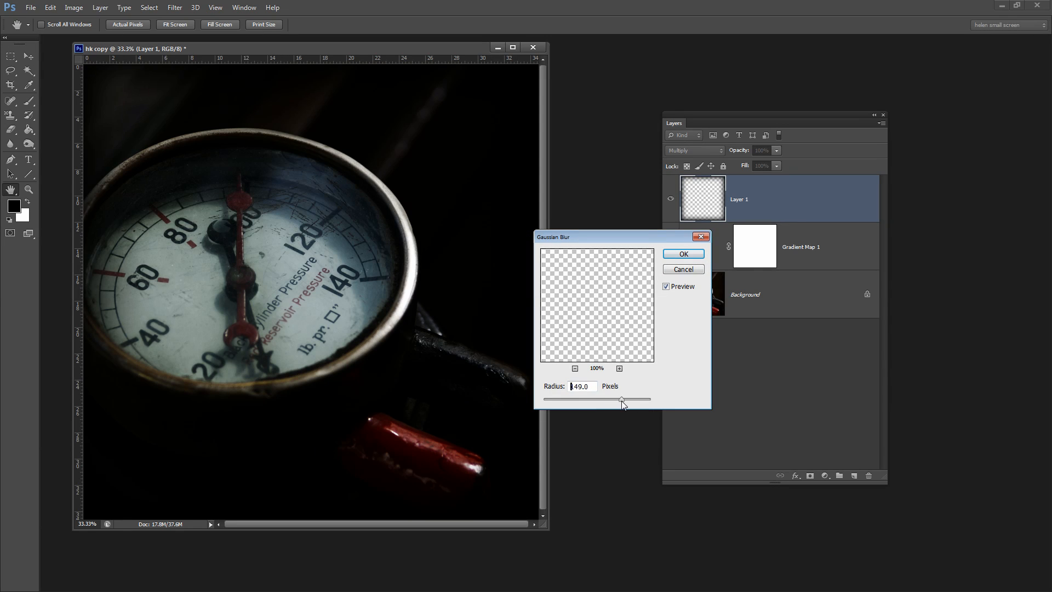
pyautogui.moveTo(622, 399); pyautogui.dragTo(625, 400)
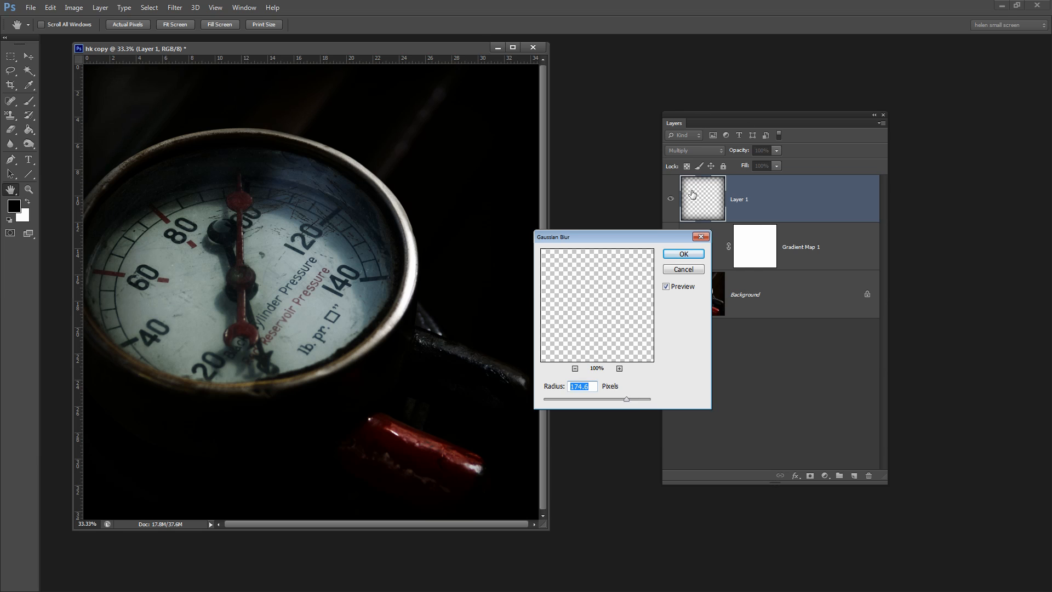
pyautogui.click(683, 254)
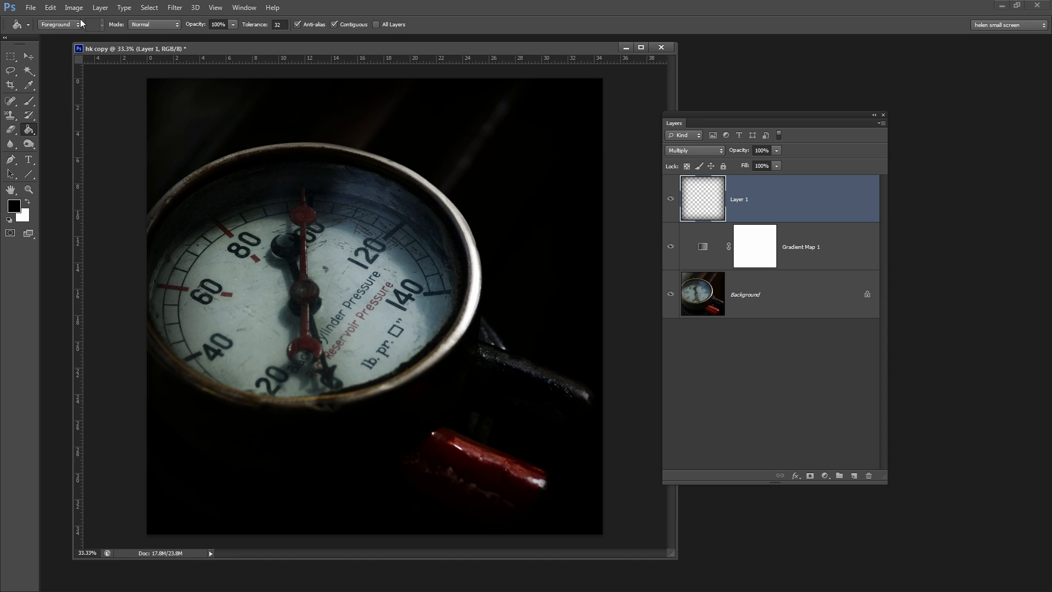
# Warp Layer 1's vignette, bending its top, right and bottom edges.
pyautogui.click(47, 8)
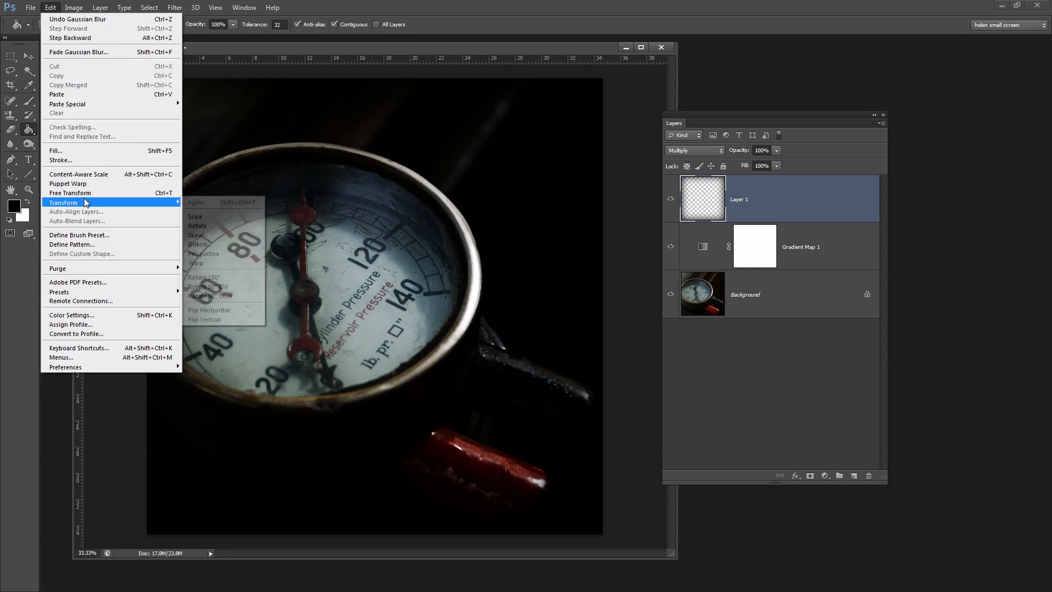
pyautogui.click(200, 263)
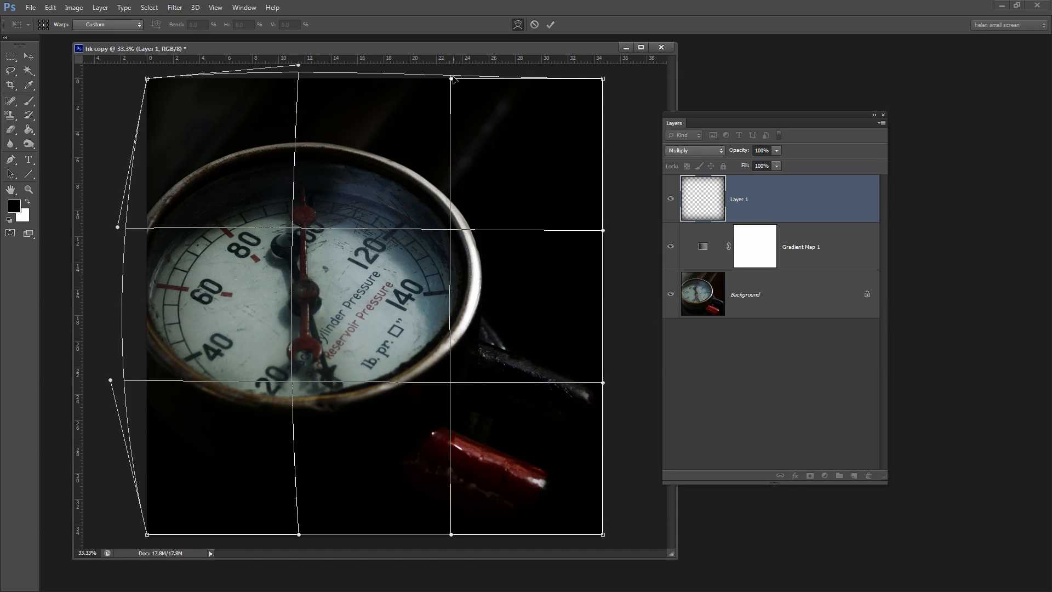
pyautogui.moveTo(451, 79); pyautogui.dragTo(599, 79)
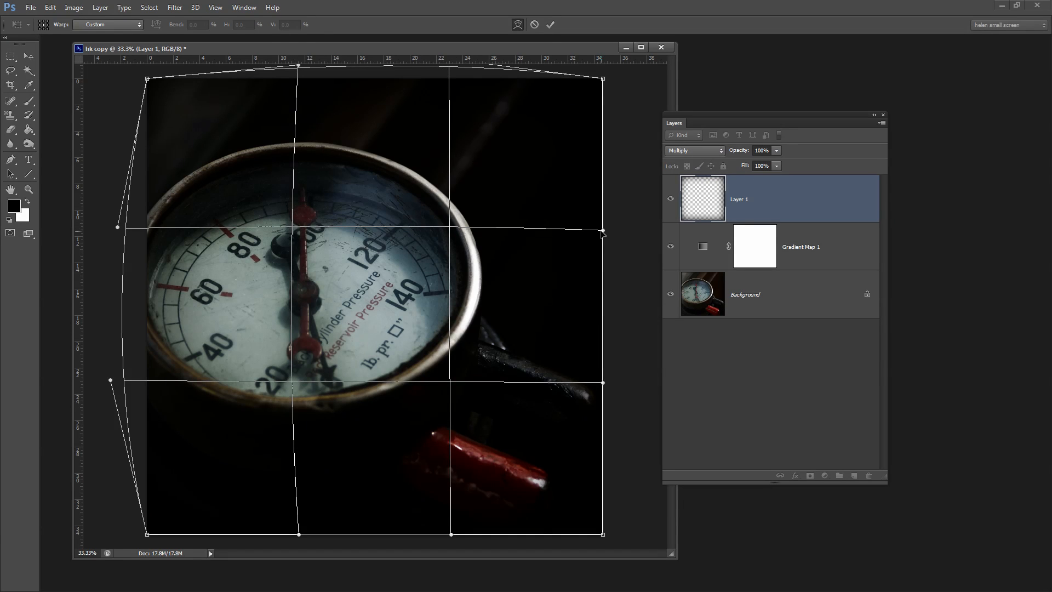
pyautogui.moveTo(602, 233); pyautogui.dragTo(623, 221)
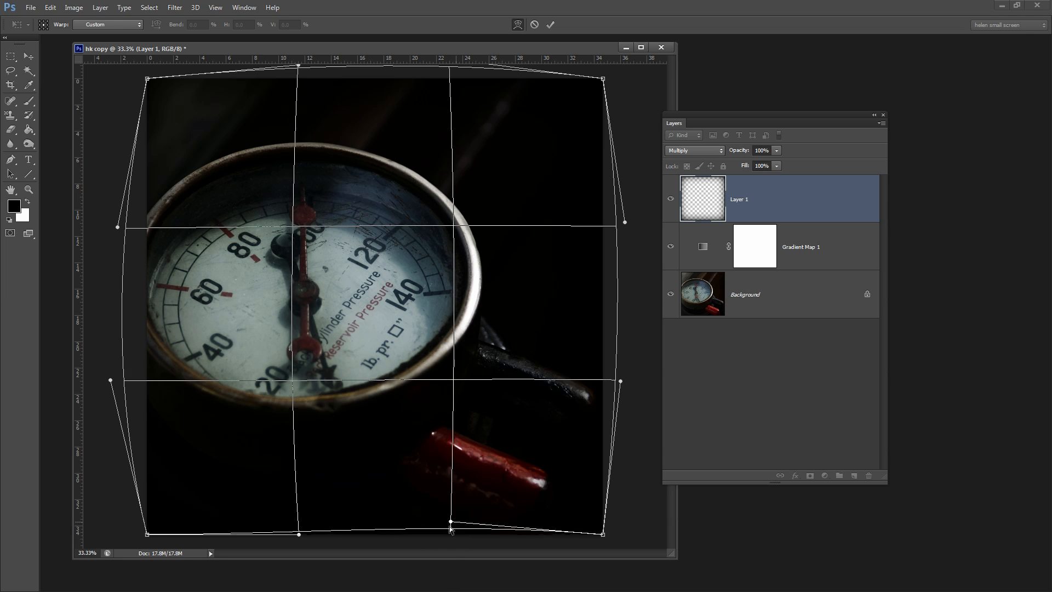
pyautogui.moveTo(449, 529); pyautogui.dragTo(298, 539)
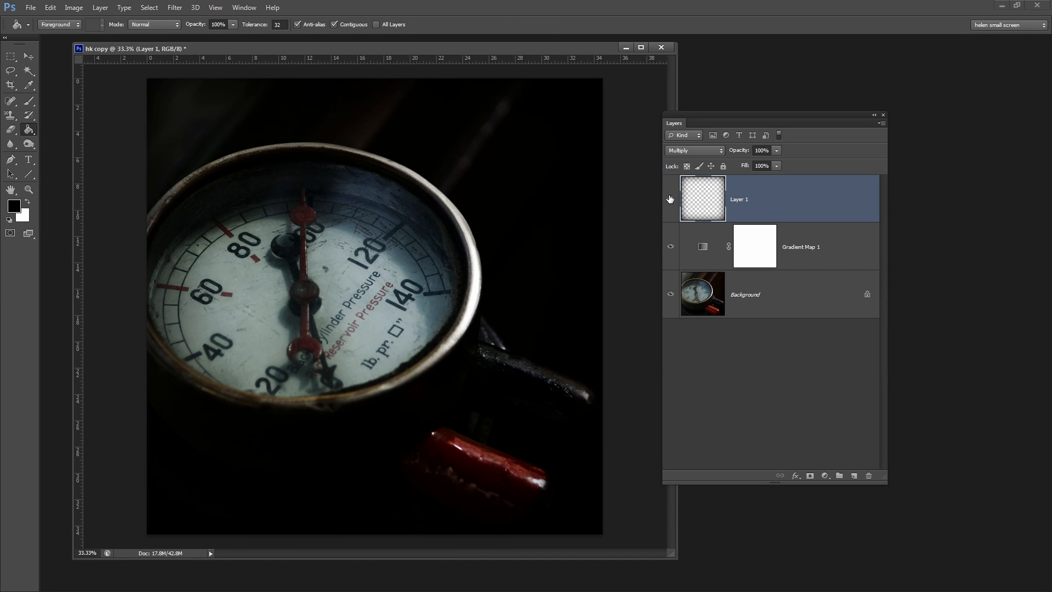
# Set the Background copy layer to Screen blending and turn off its visibility.
pyautogui.click(745, 294)
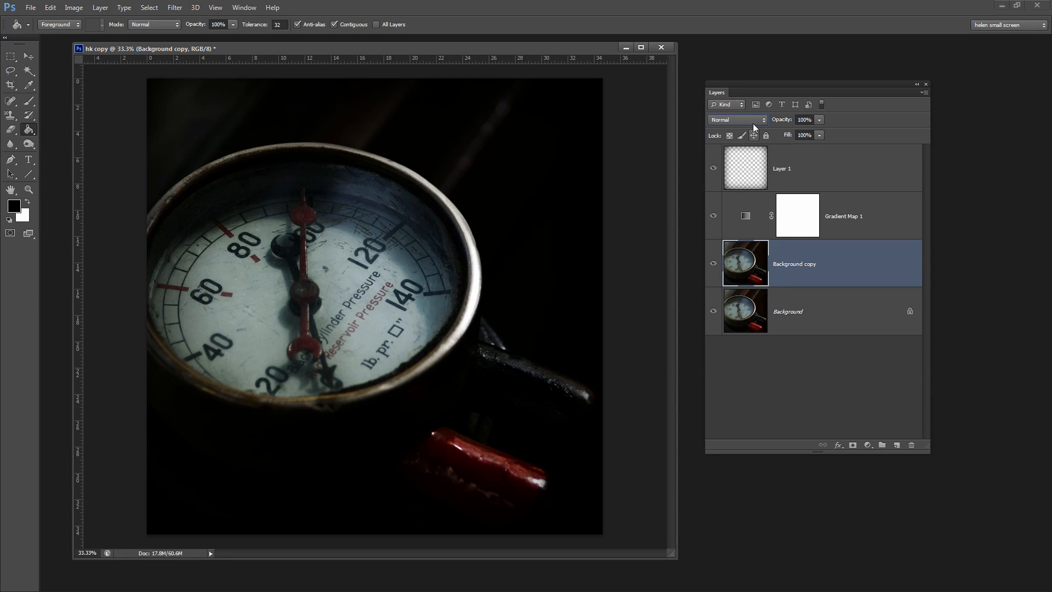
pyautogui.click(737, 119)
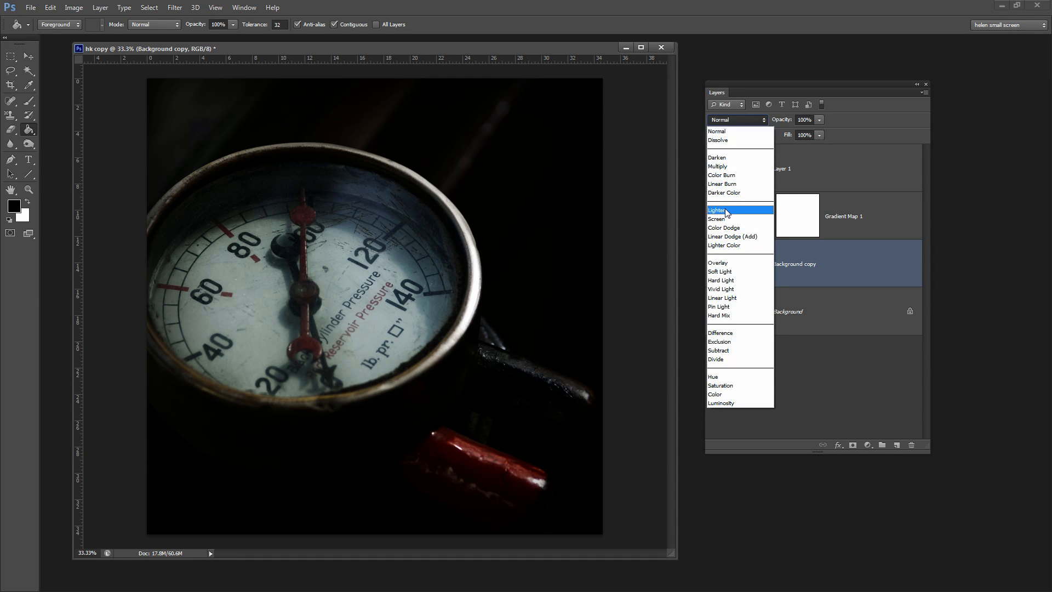
pyautogui.click(716, 219)
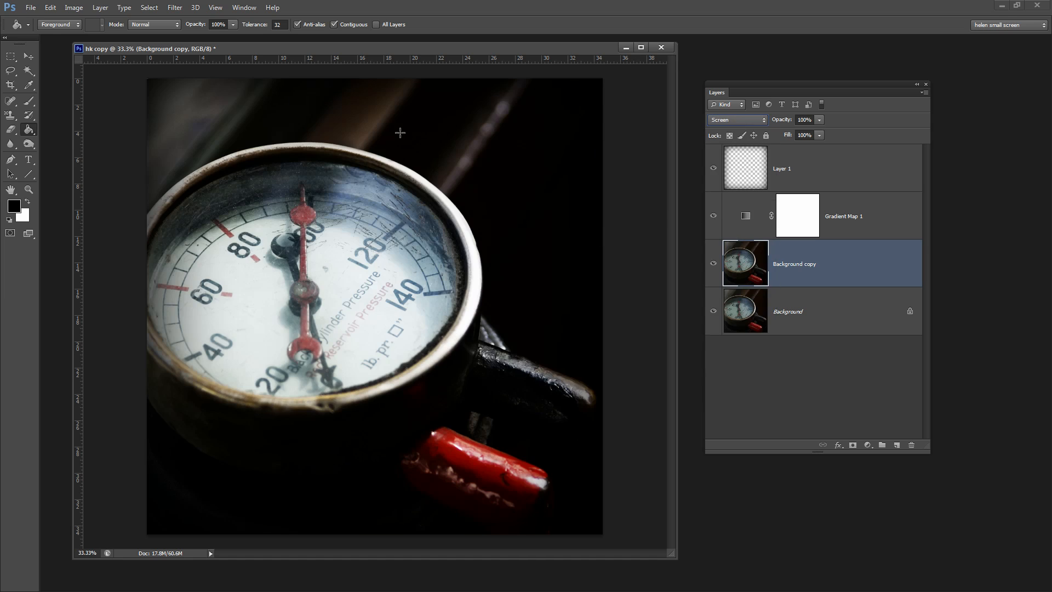
pyautogui.click(713, 263)
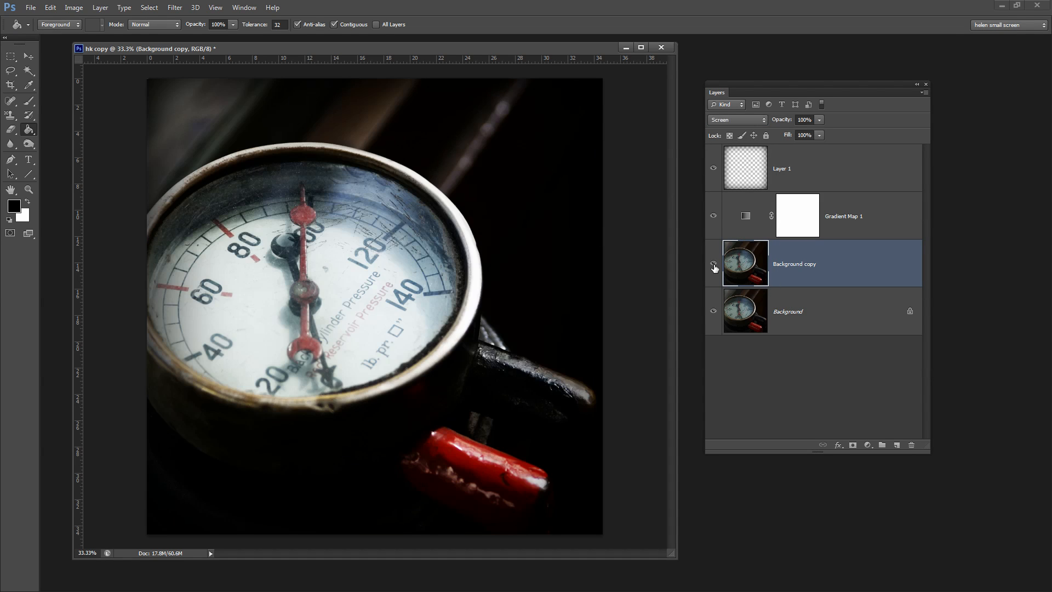
pyautogui.moveTo(712, 264)
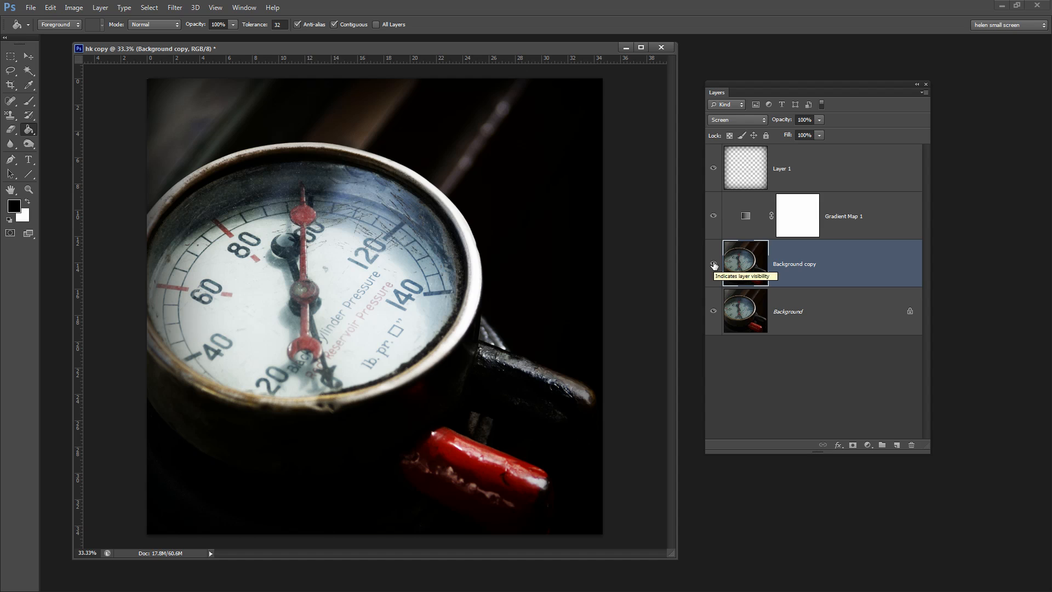
pyautogui.click(713, 264)
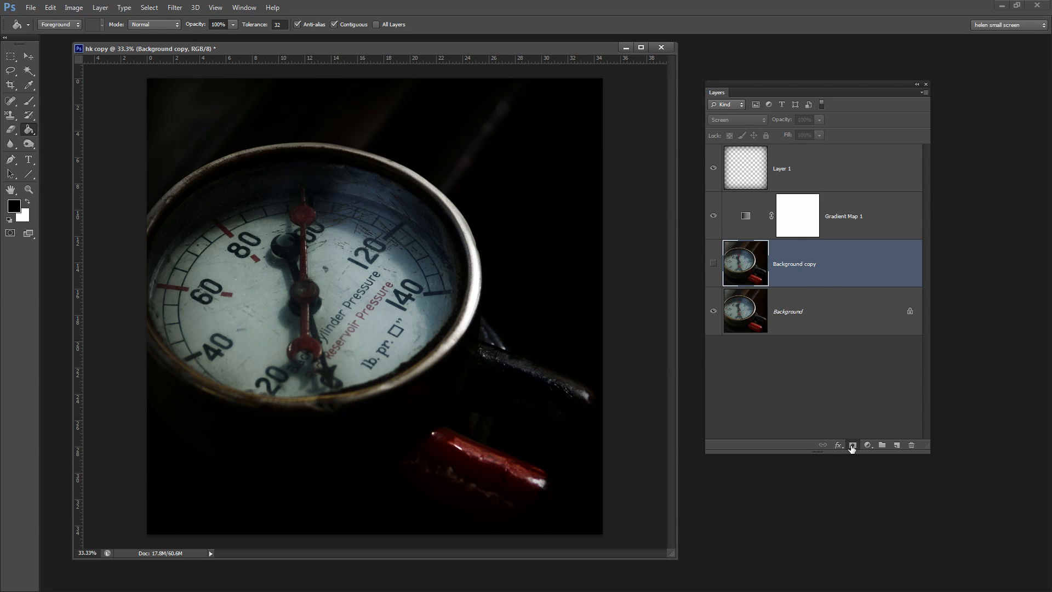
# Add a white layer mask to Background copy and pick a preset for the Gradient Tool.
pyautogui.click(853, 445)
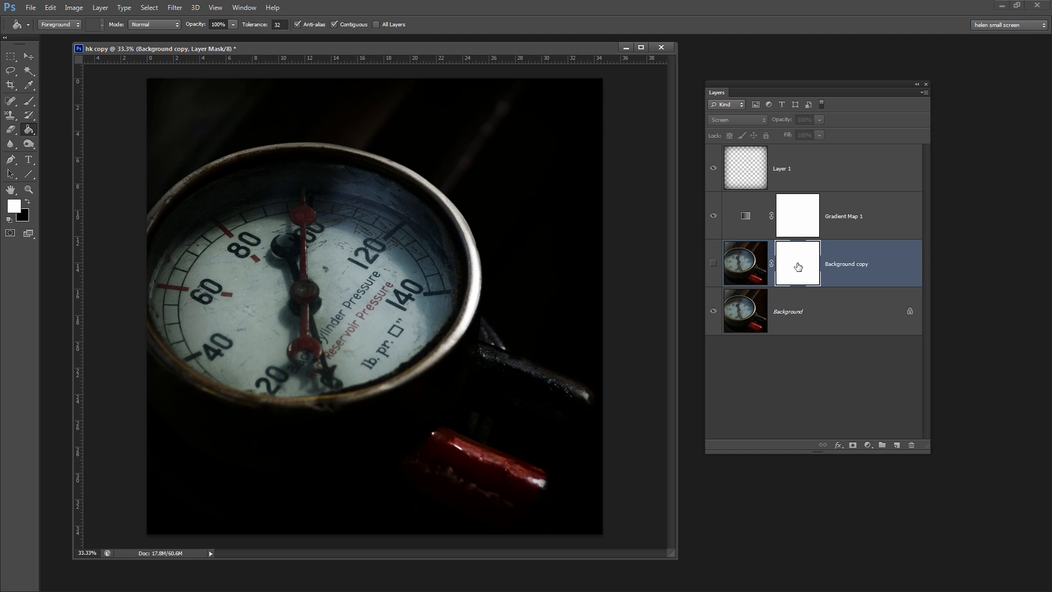
pyautogui.moveTo(791, 256)
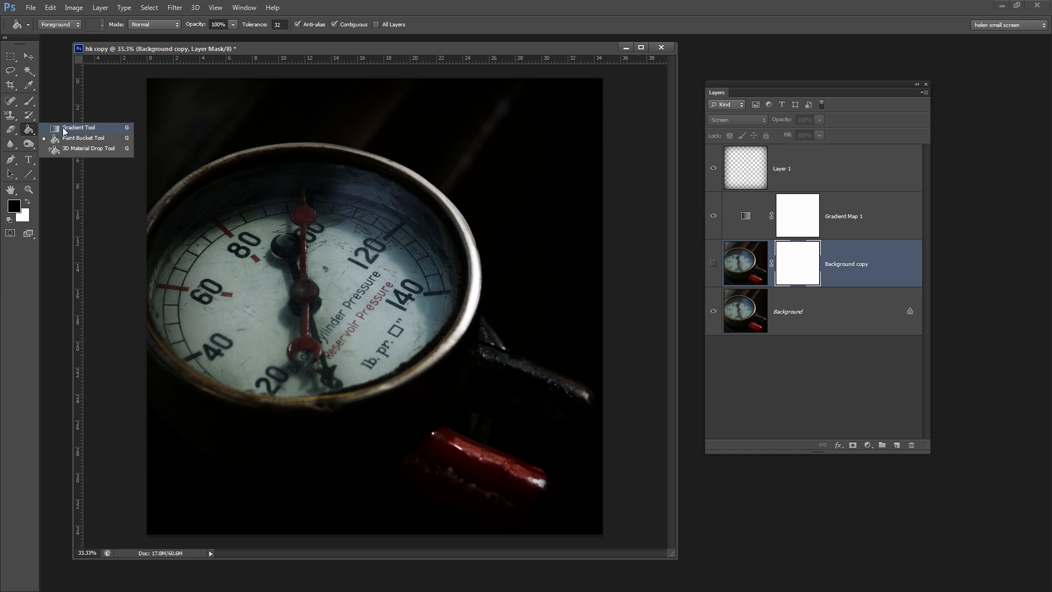
pyautogui.click(79, 127)
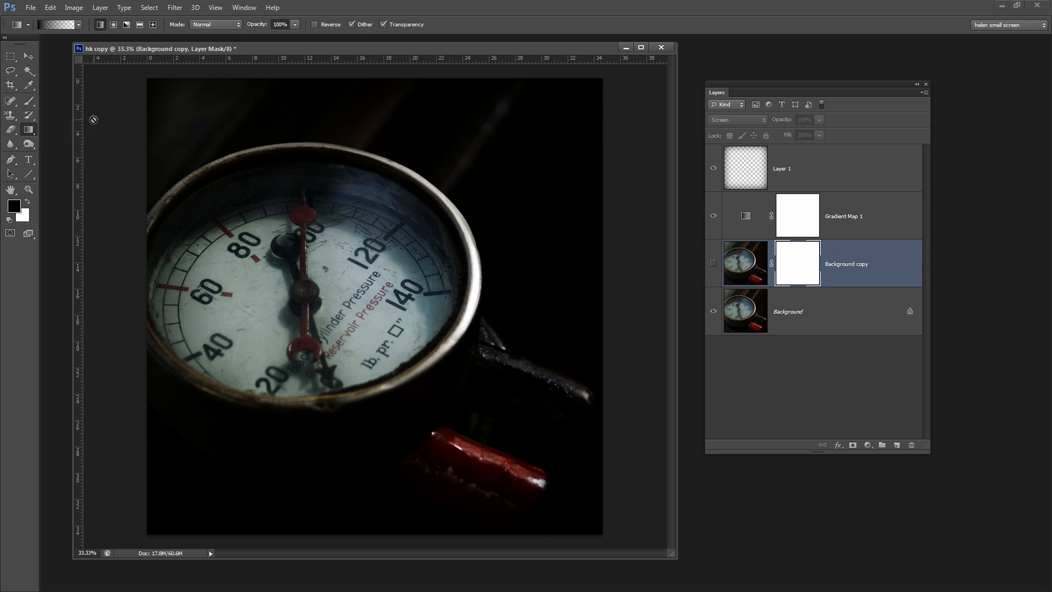
pyautogui.click(71, 25)
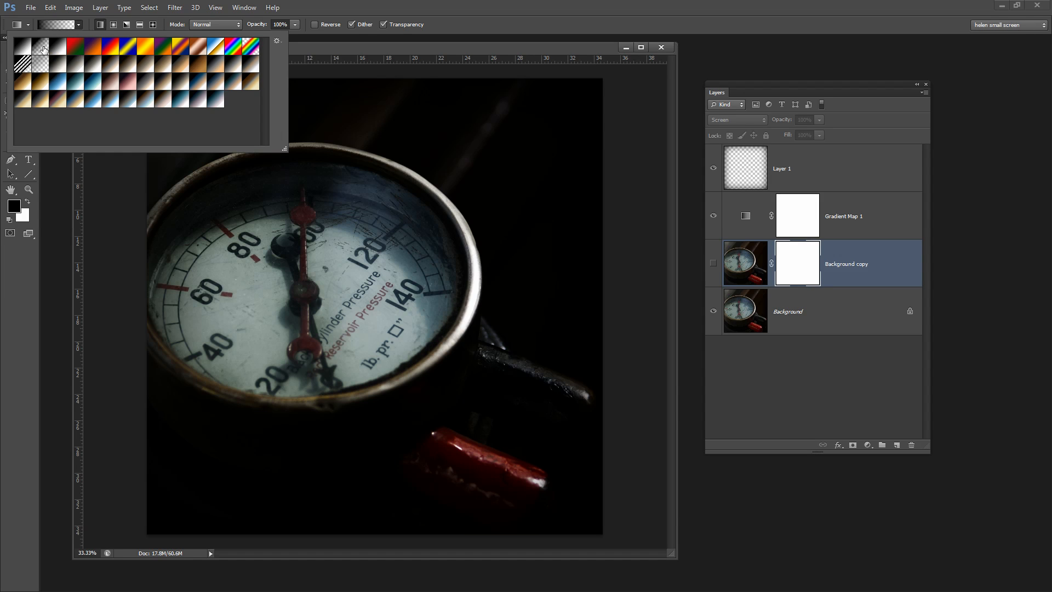
pyautogui.moveTo(551, 230)
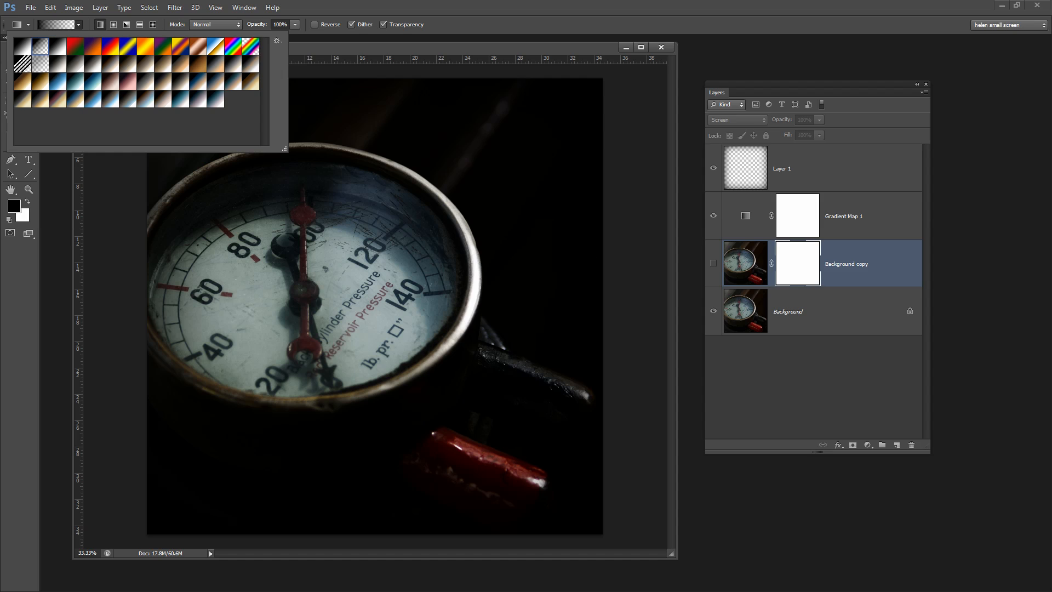
pyautogui.click(41, 45)
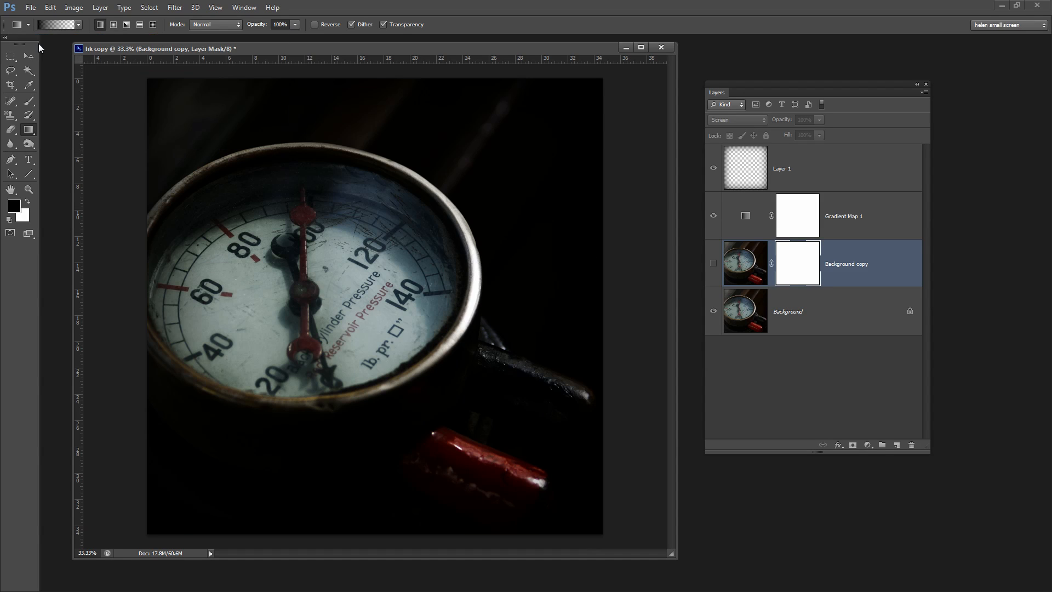
# Make Background copy visible and drag two mask gradients into a narrow diagonal light streak.
pyautogui.click(713, 216)
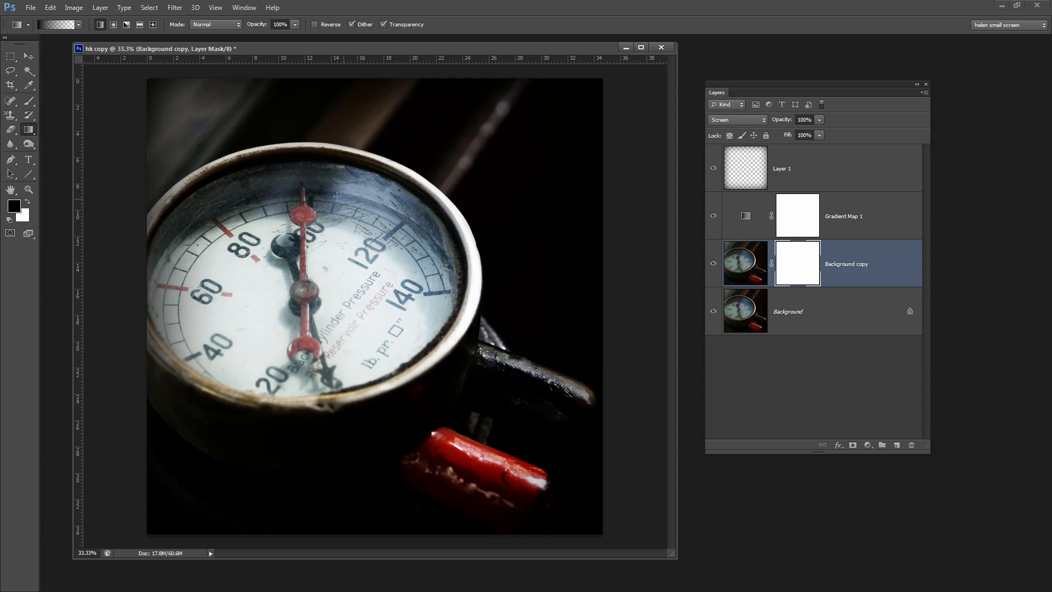
pyautogui.moveTo(145, 90); pyautogui.dragTo(342, 245)
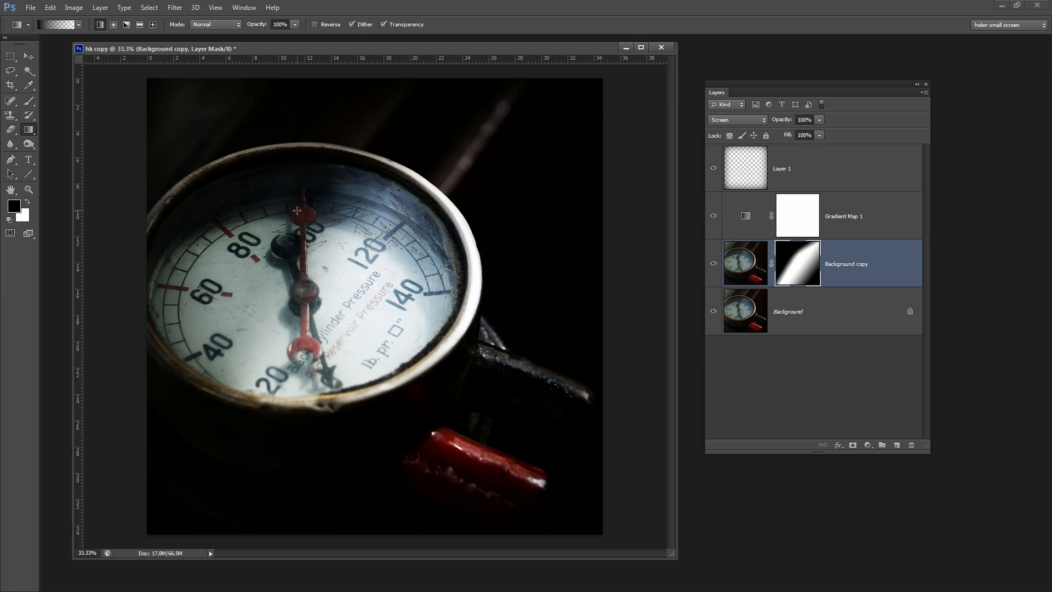
pyautogui.moveTo(149, 101); pyautogui.dragTo(269, 203)
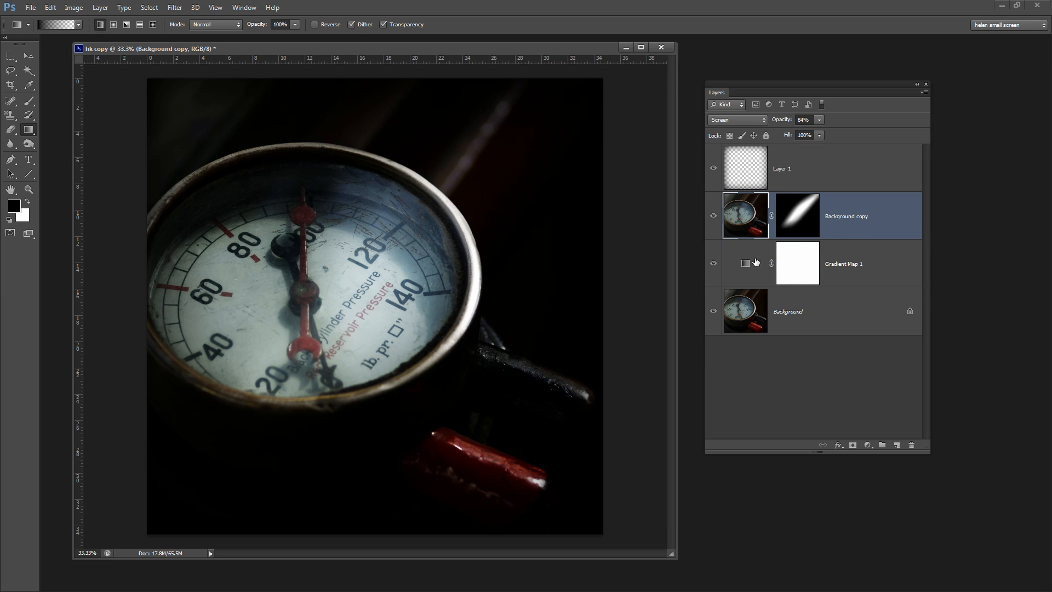
pyautogui.moveTo(844, 331)
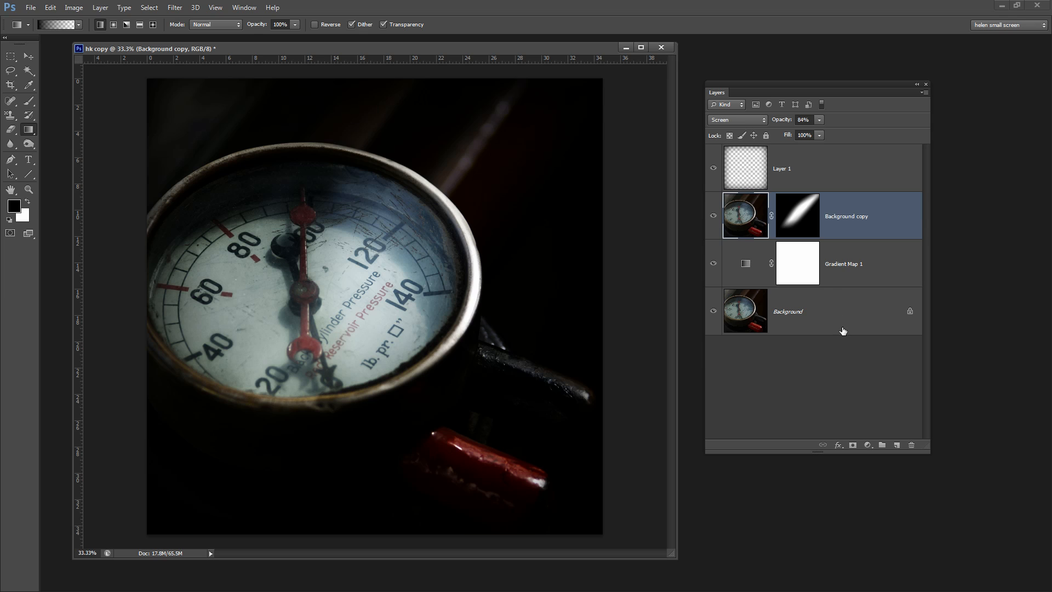
pyautogui.moveTo(824, 345)
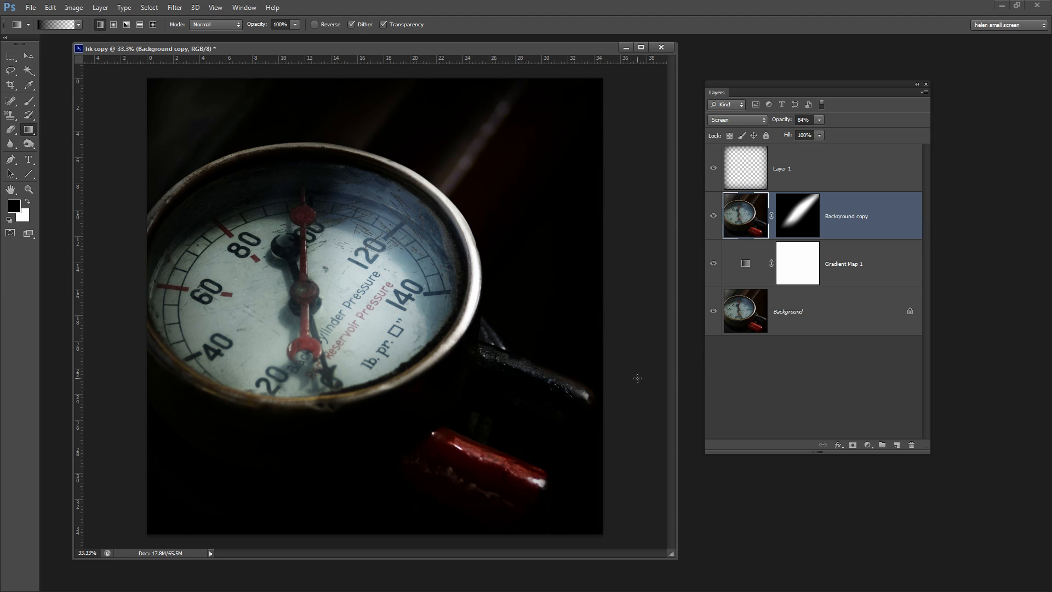
pyautogui.moveTo(660, 432)
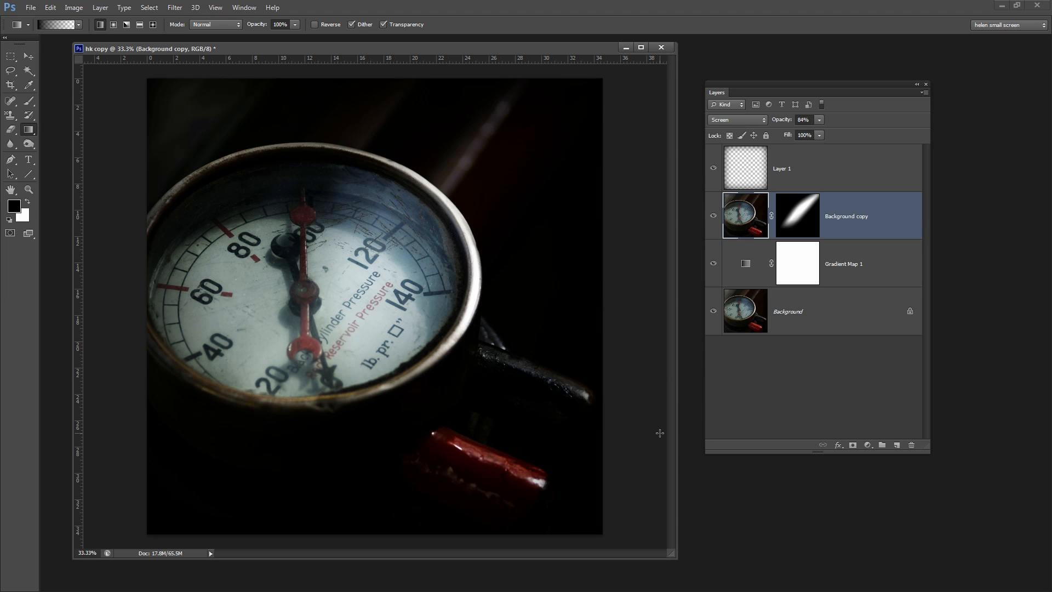
pyautogui.moveTo(651, 420)
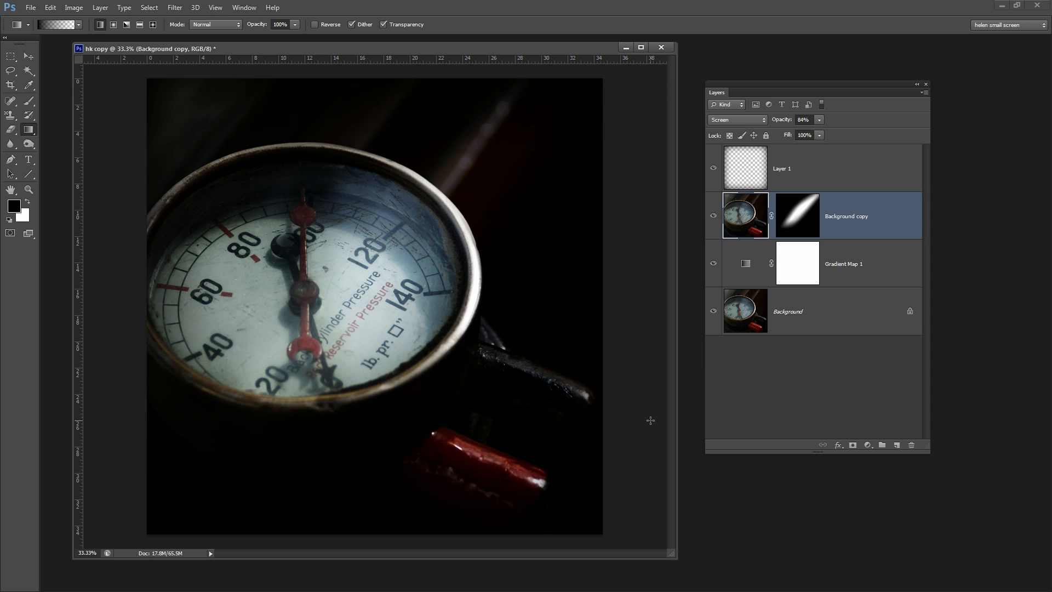